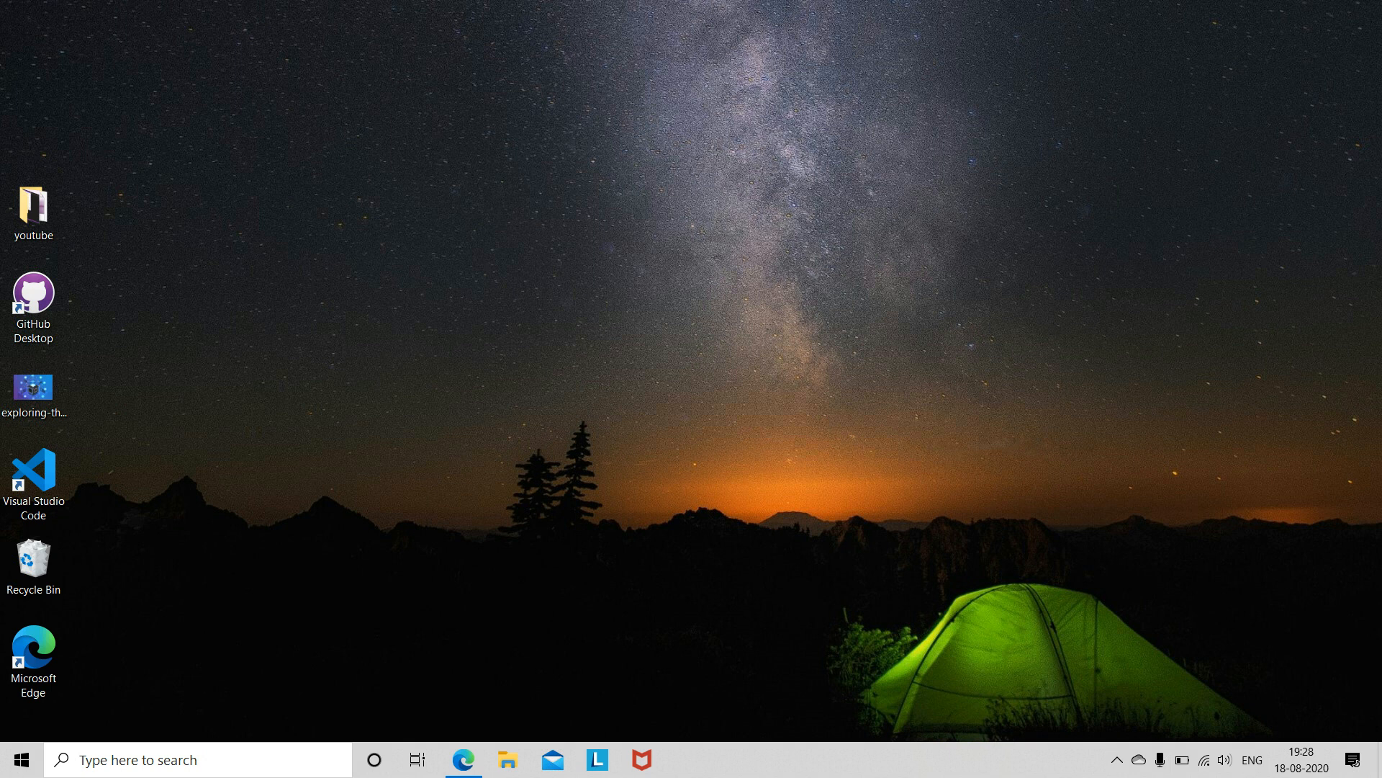
Launch Edge and search Bing for the github.com/tensorflow/examples address
click(463, 759)
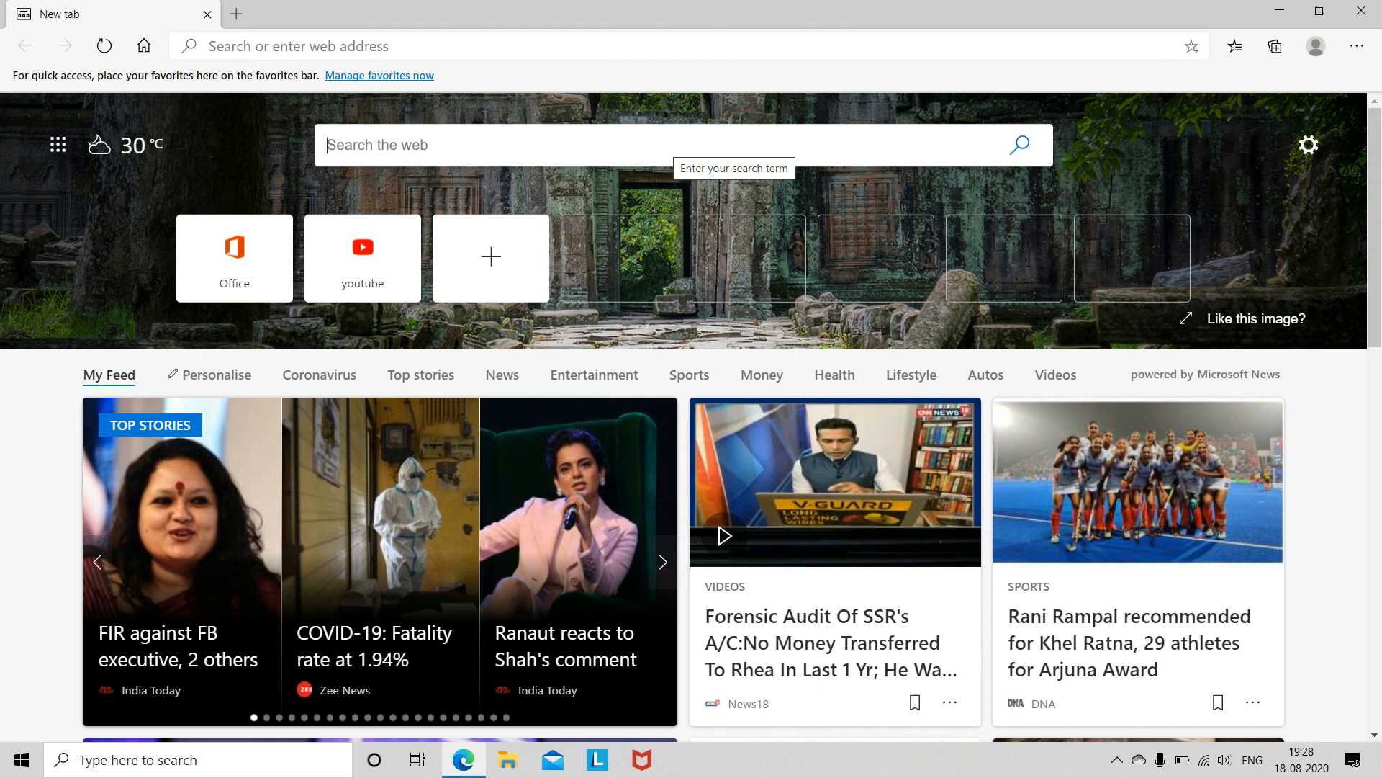
text(https://)
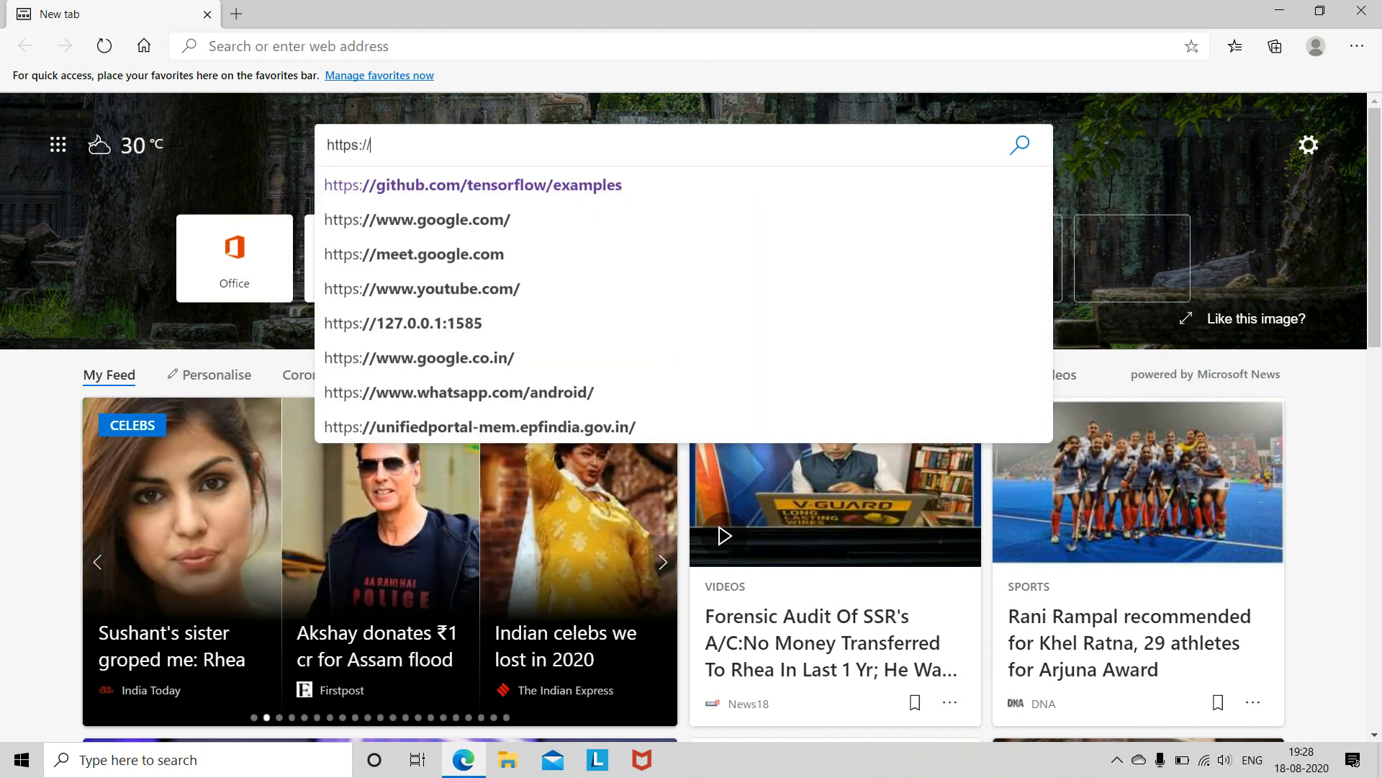
click(472, 185)
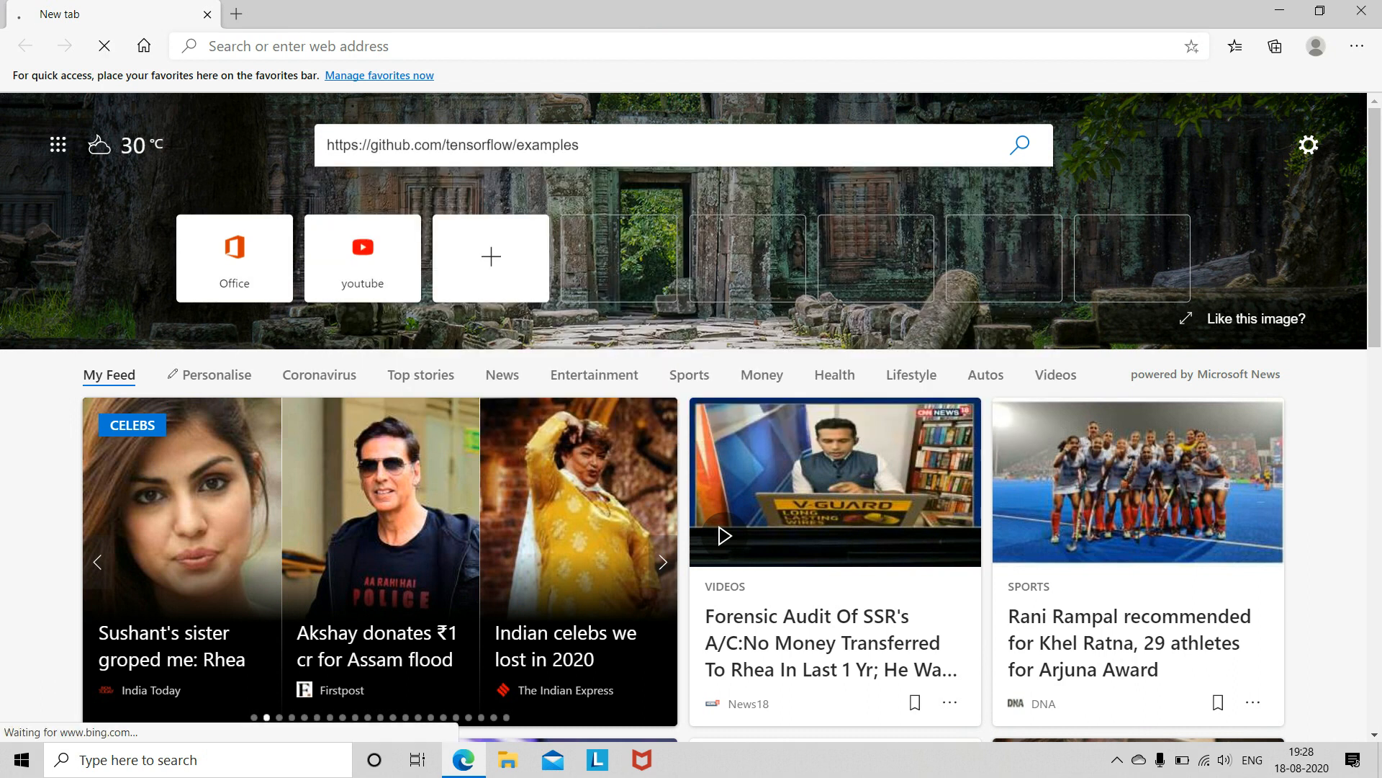
key(Enter)
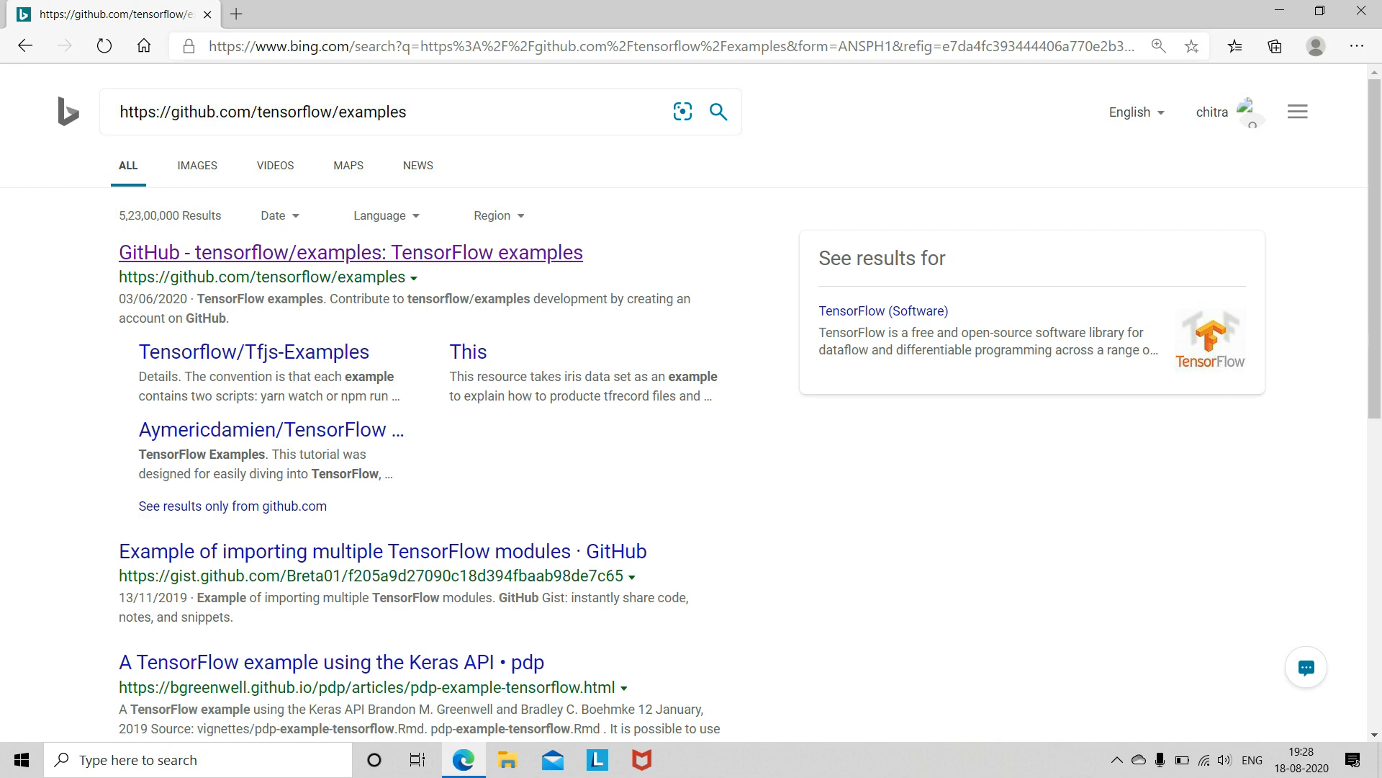
Open the tensorflow/examples repository and browse to lite/examples/object_detection/android
click(349, 252)
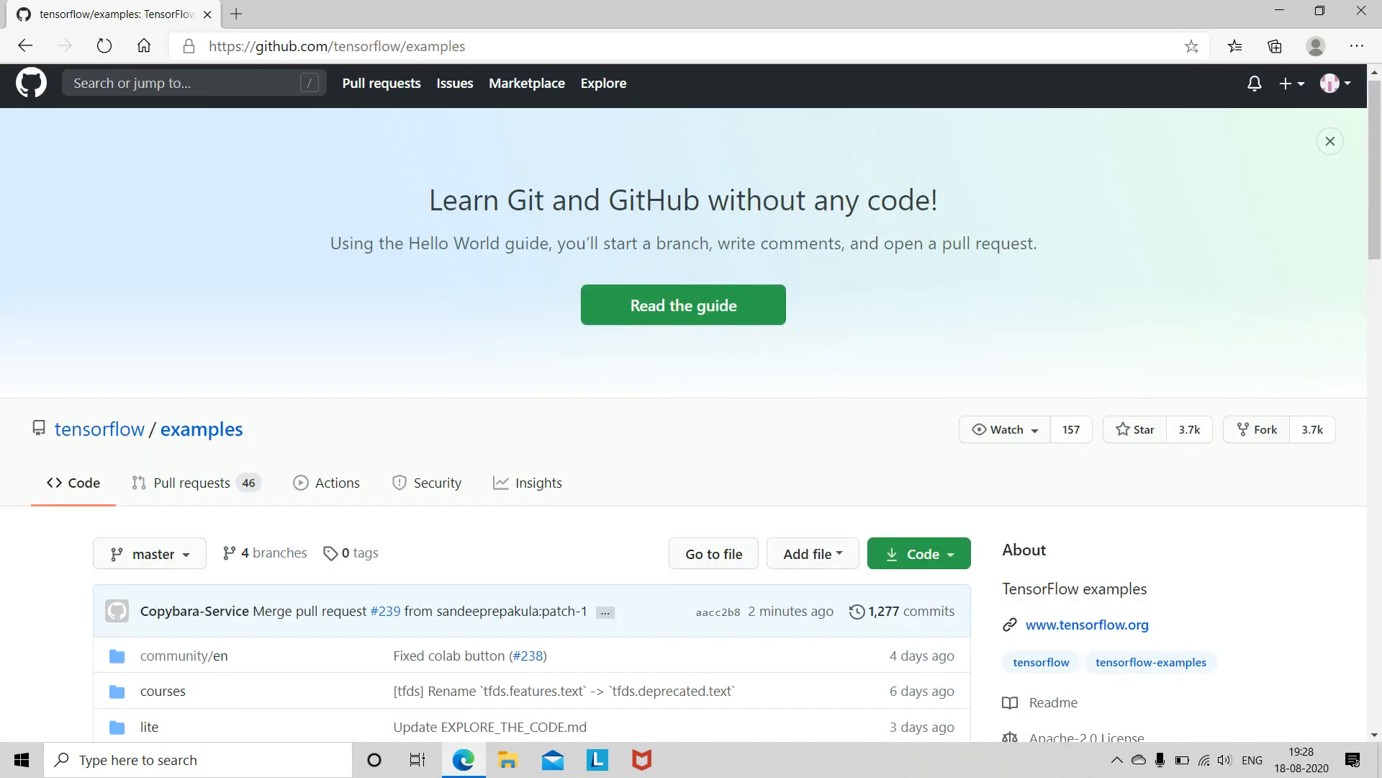
scroll(down, 3)
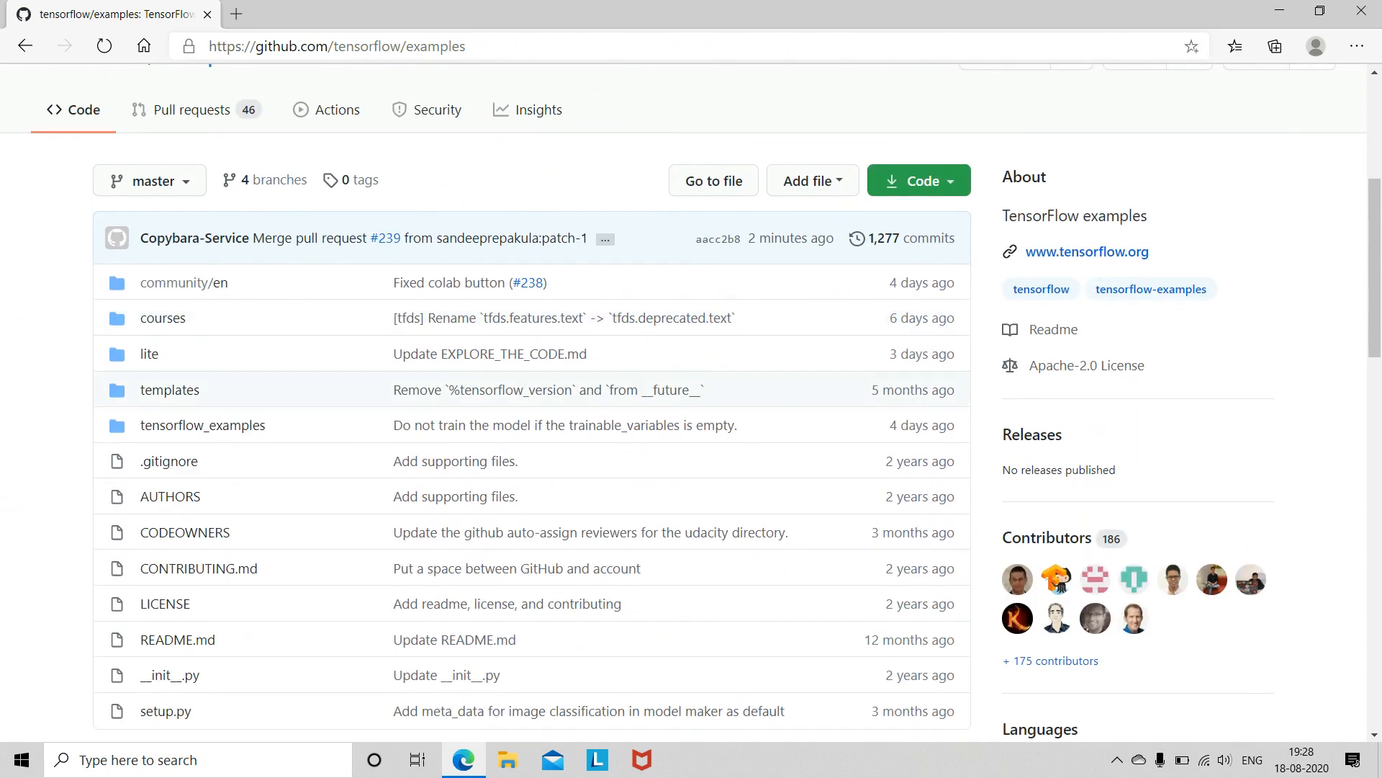
mouse_move(149, 354)
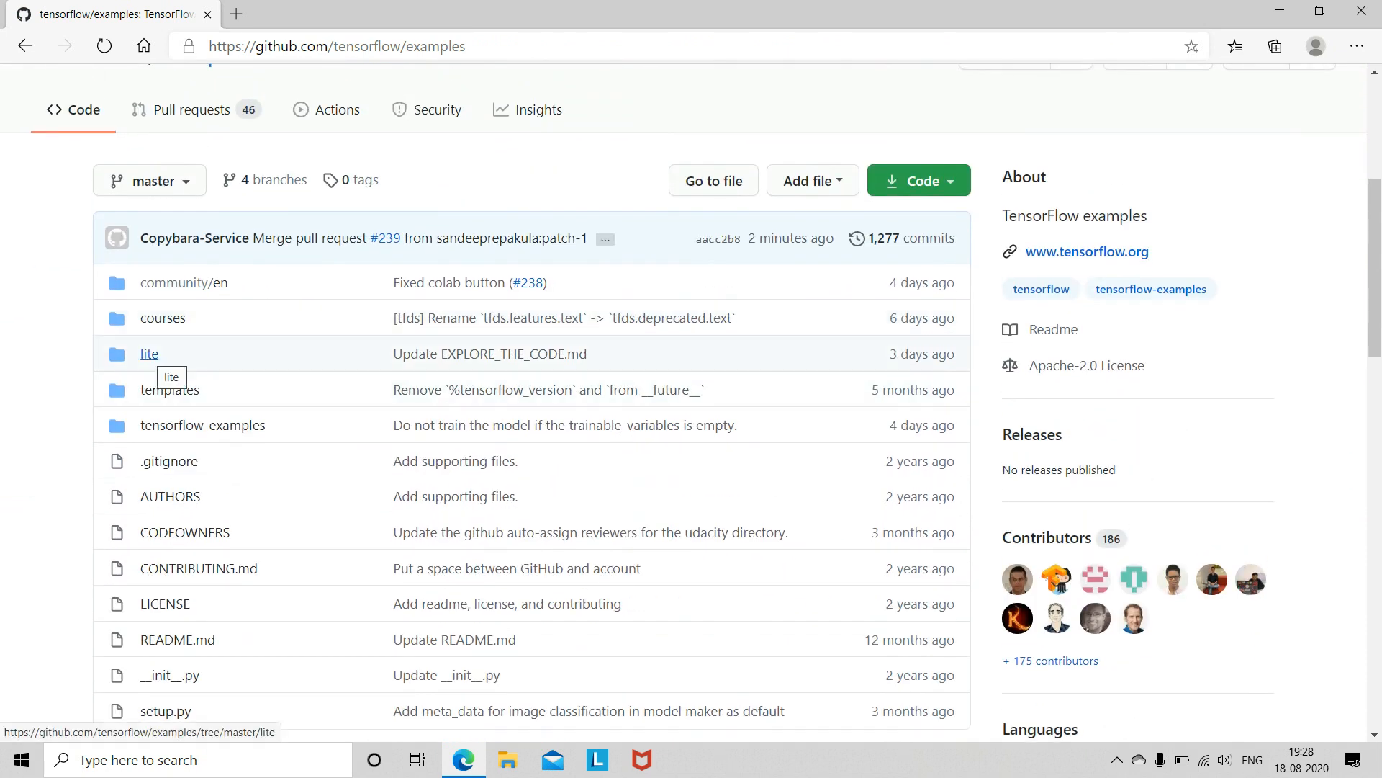
click(149, 354)
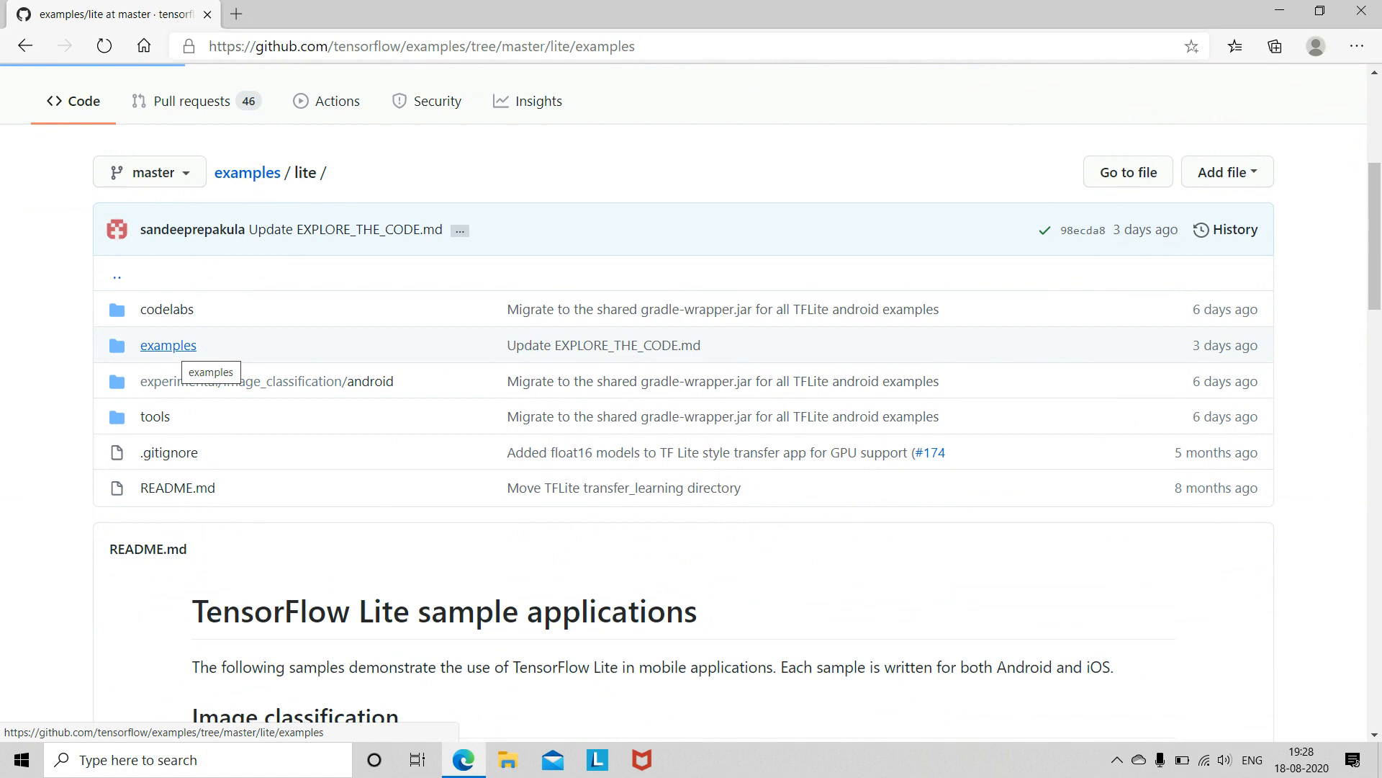
click(168, 345)
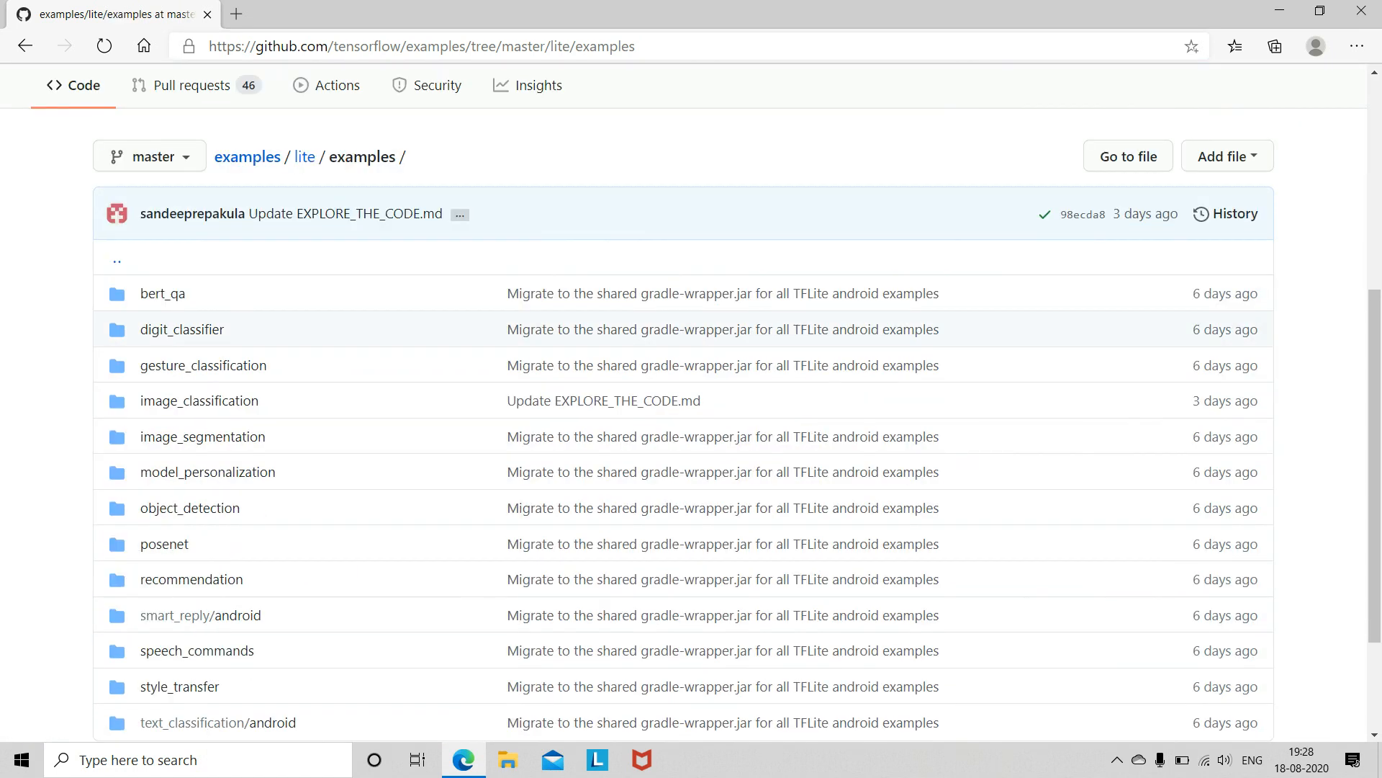
scroll(down, 3)
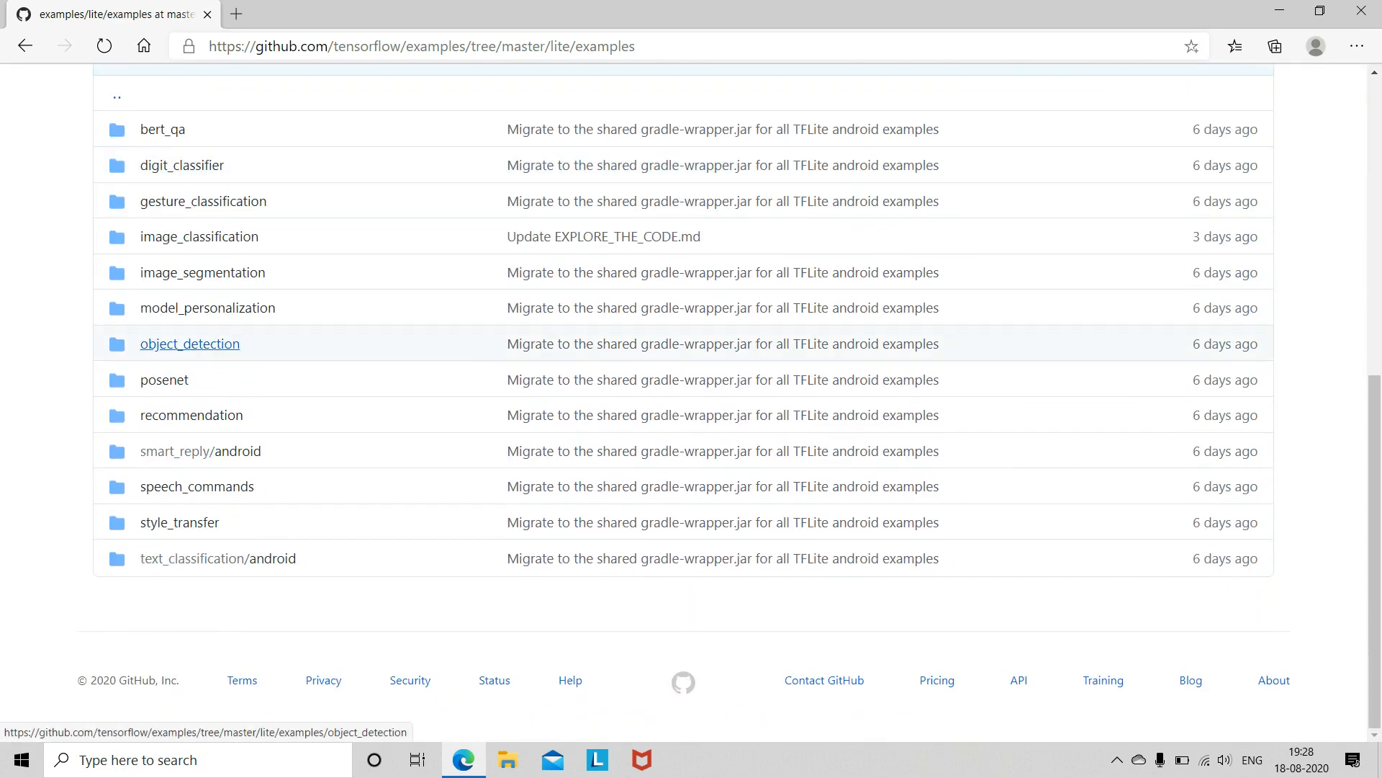
click(189, 343)
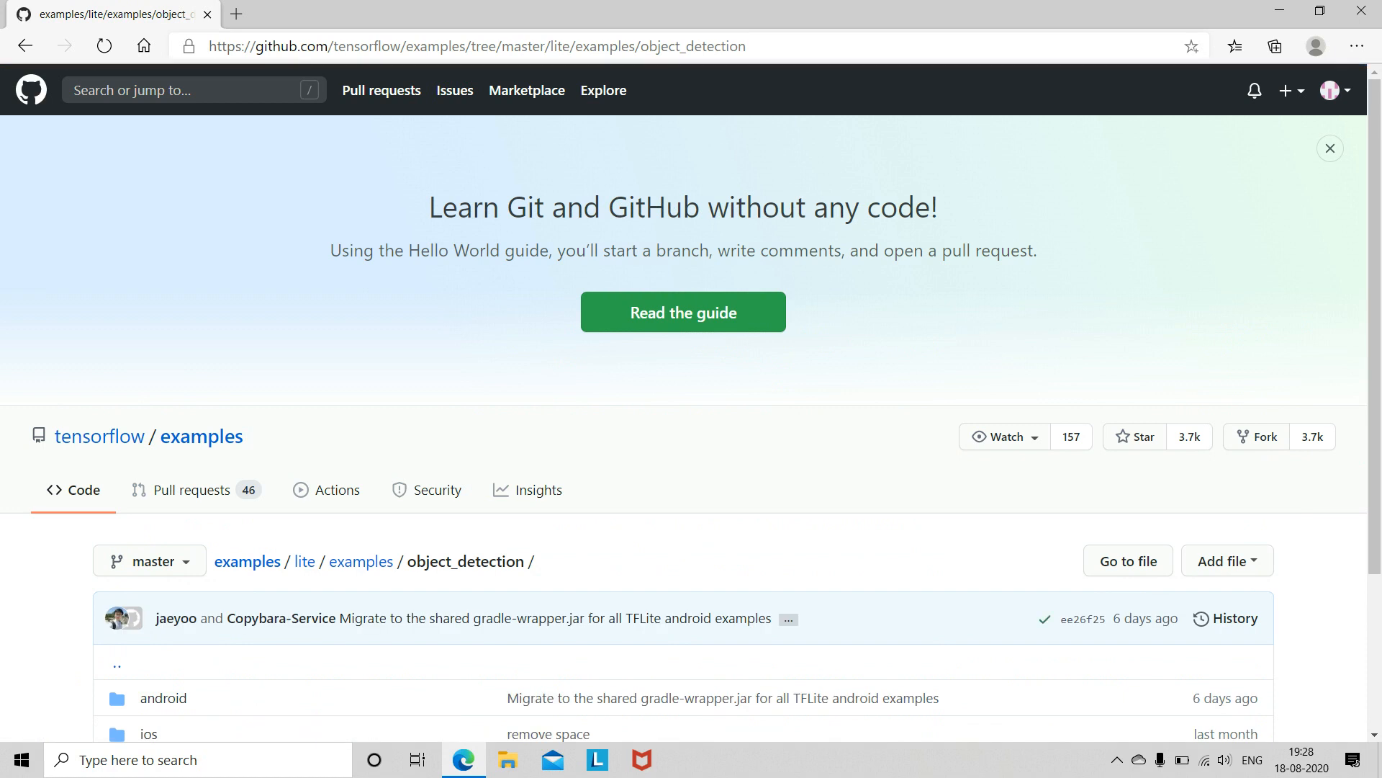
scroll(down, 3)
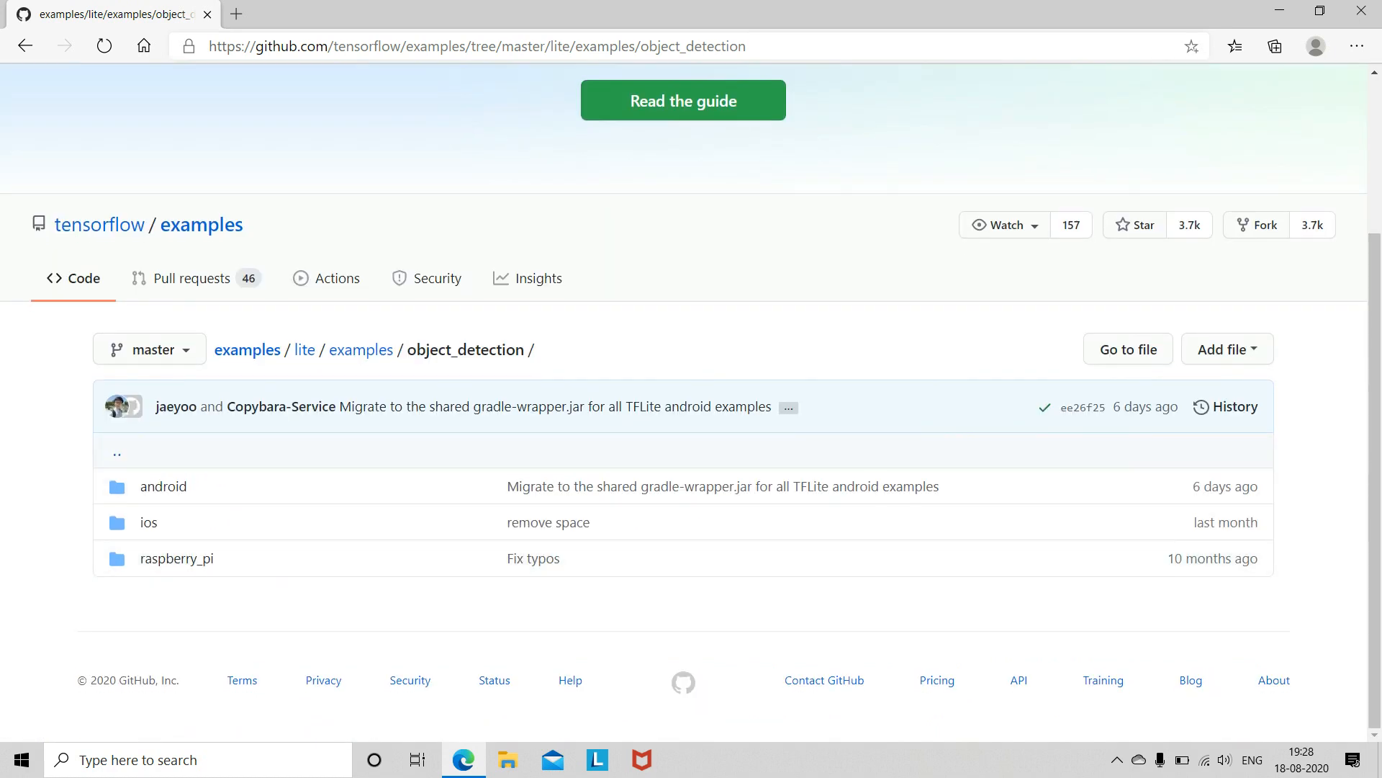
mouse_move(164, 486)
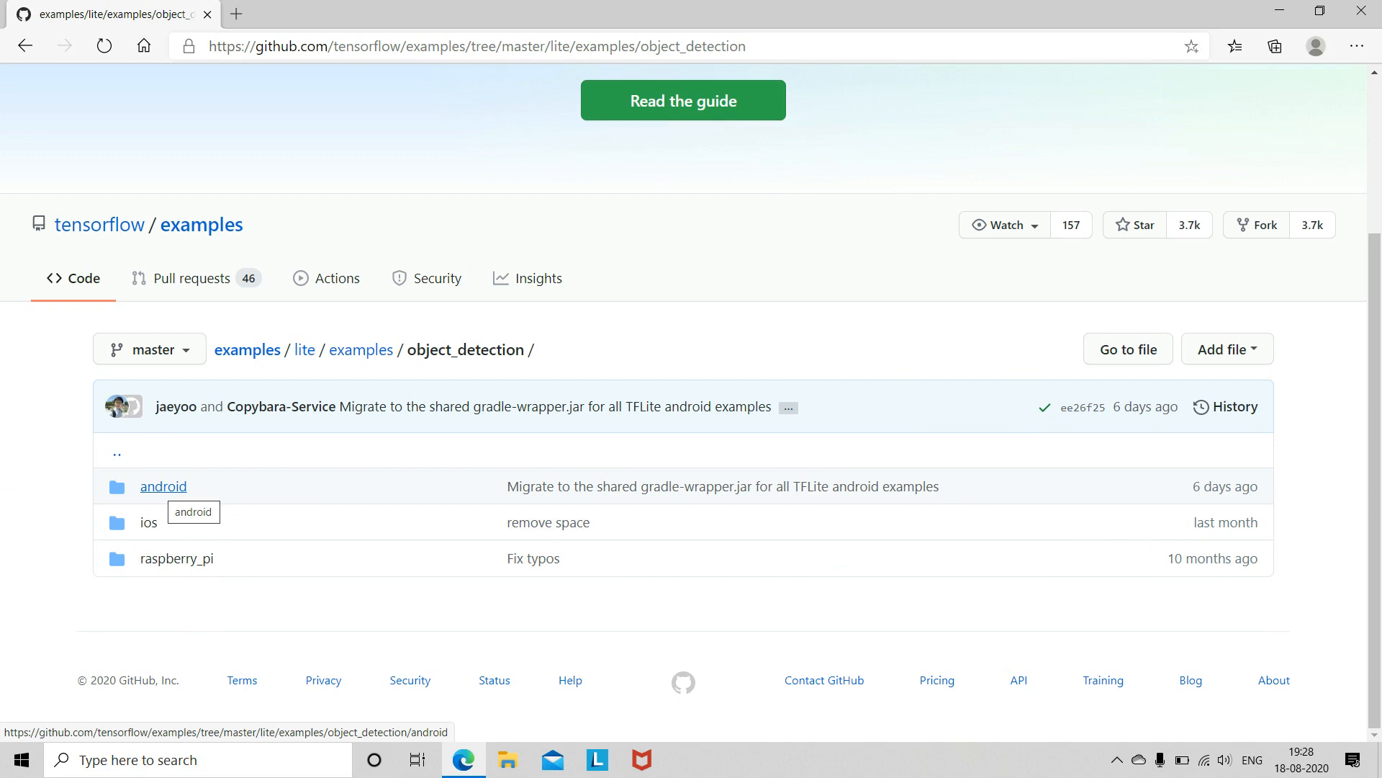
click(163, 486)
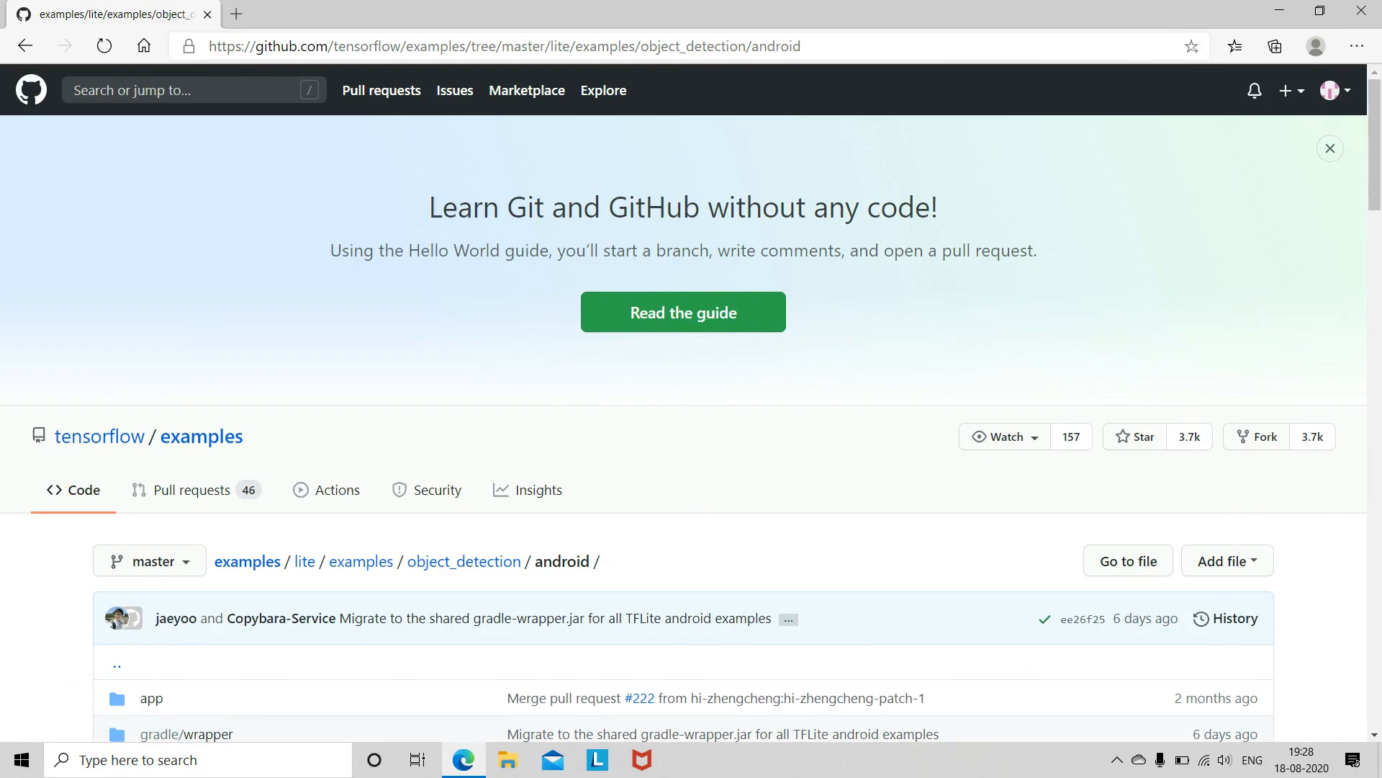
click(26, 46)
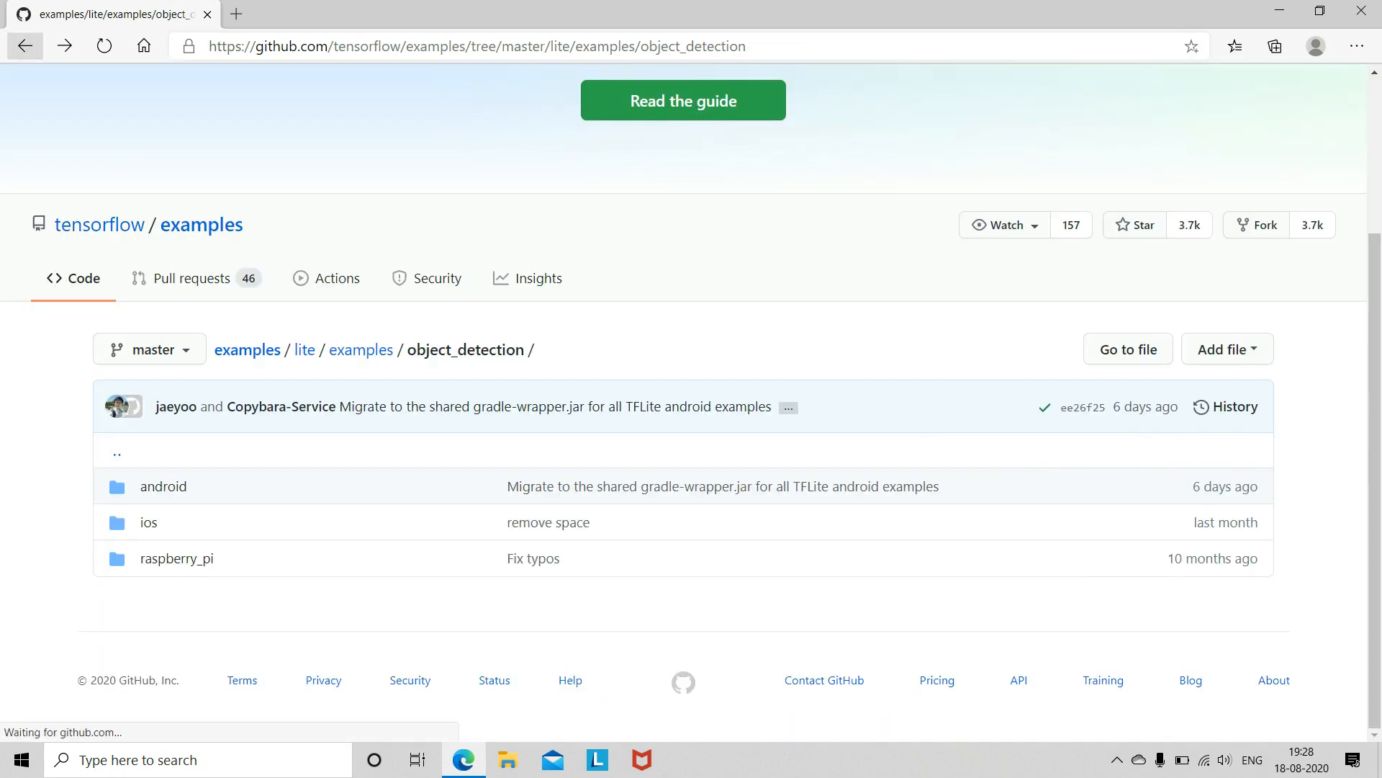
click(303, 349)
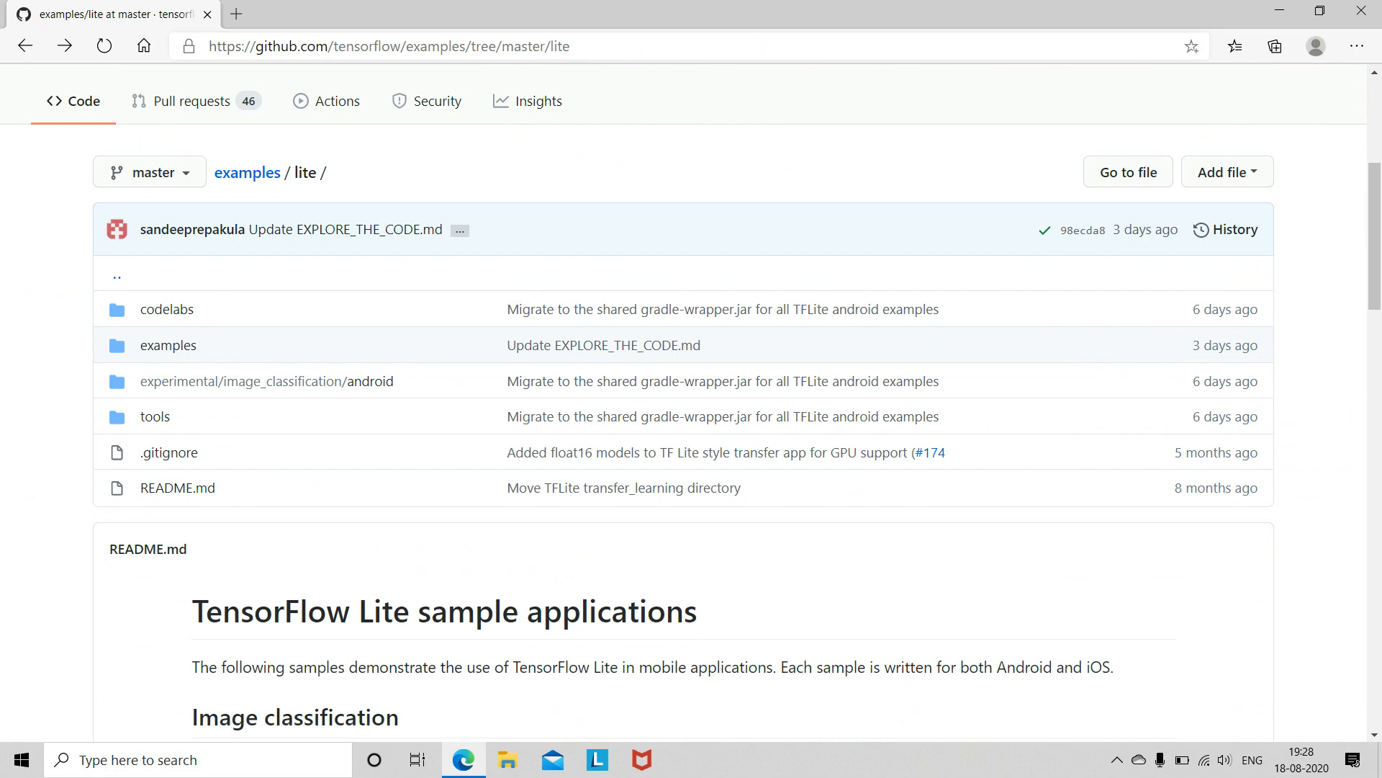
click(247, 172)
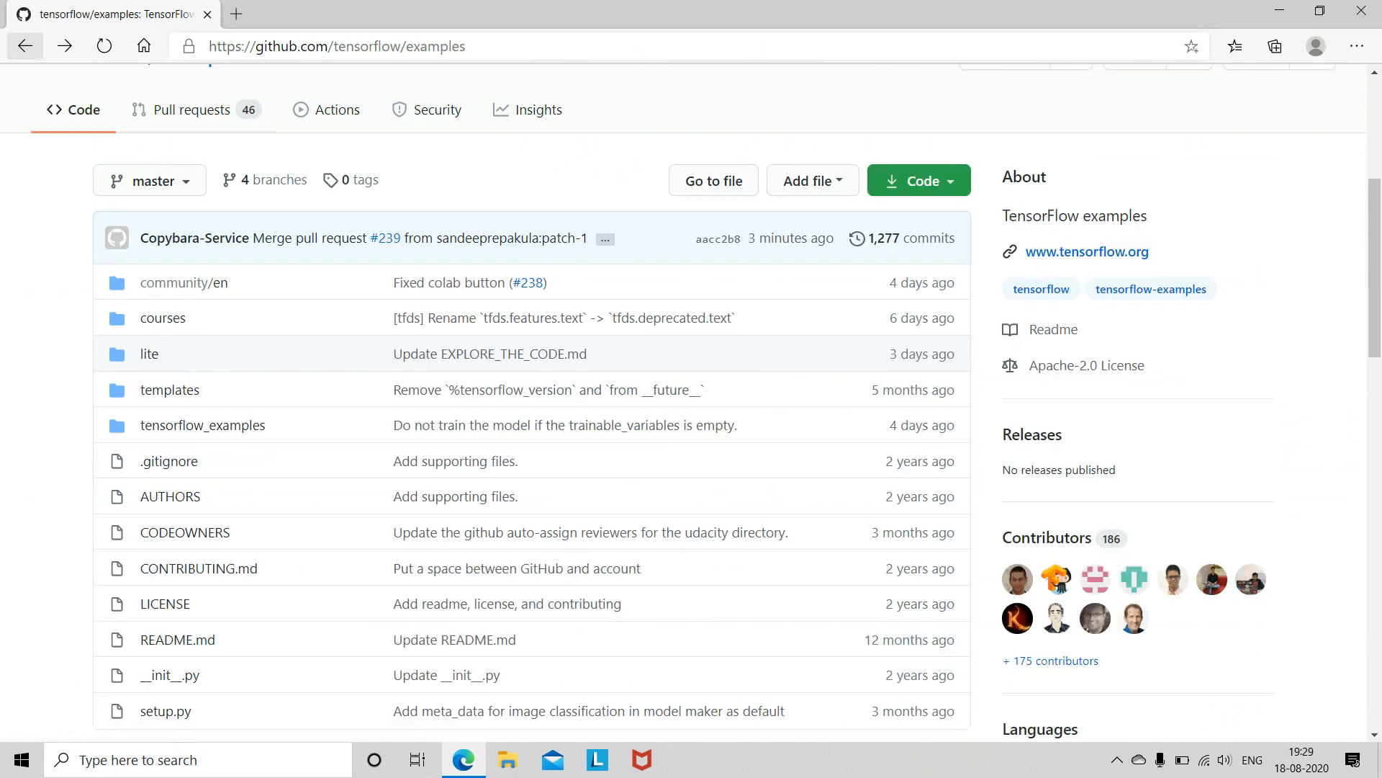
mouse_move(918, 180)
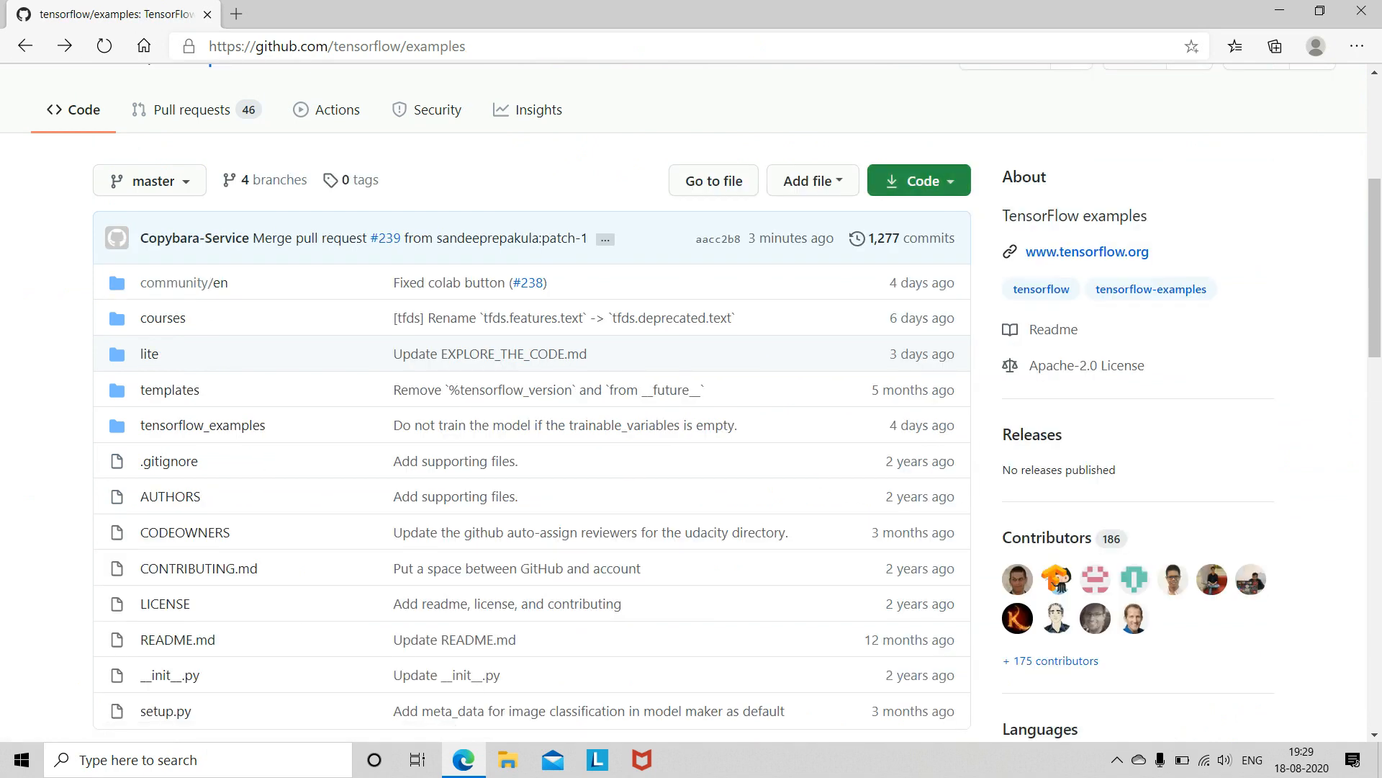
click(917, 180)
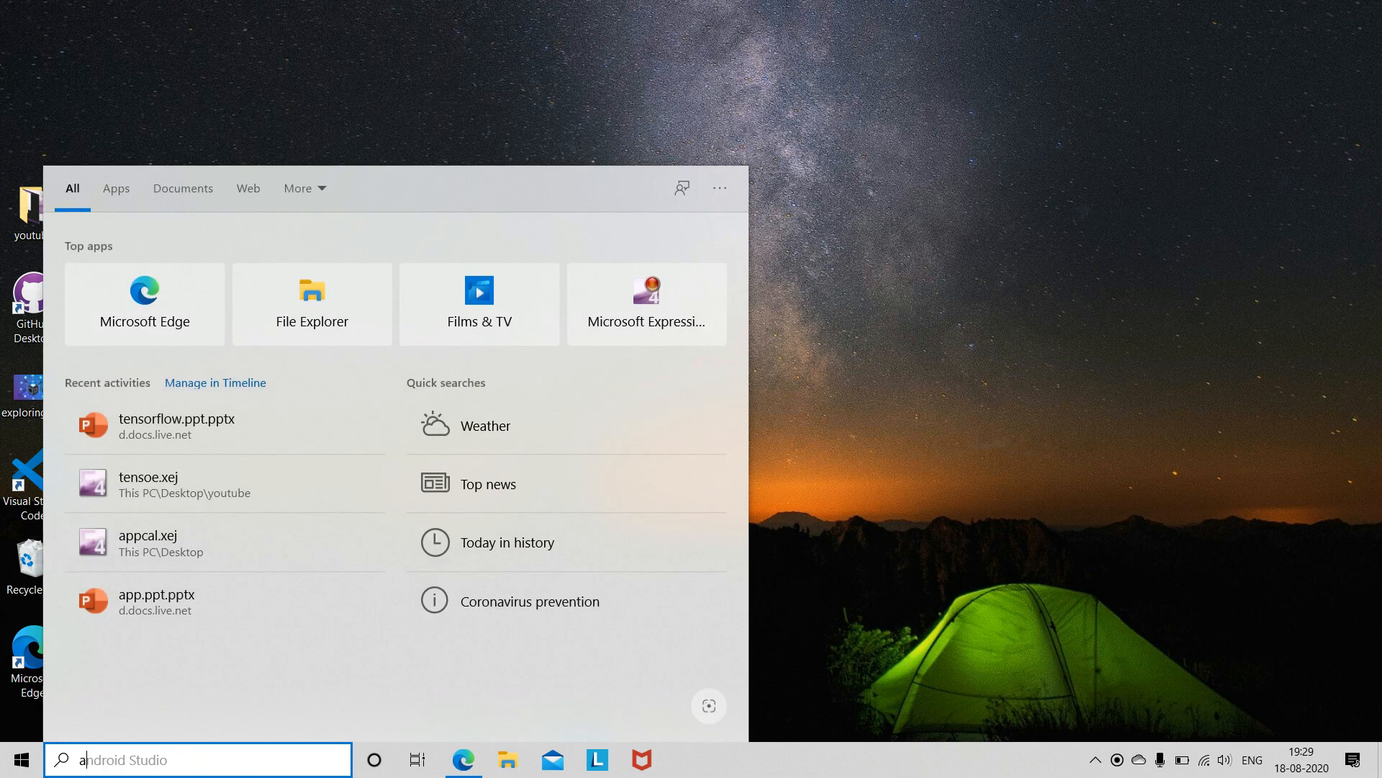
Search Windows for 'android Studio' and launch it
text(android Studio)
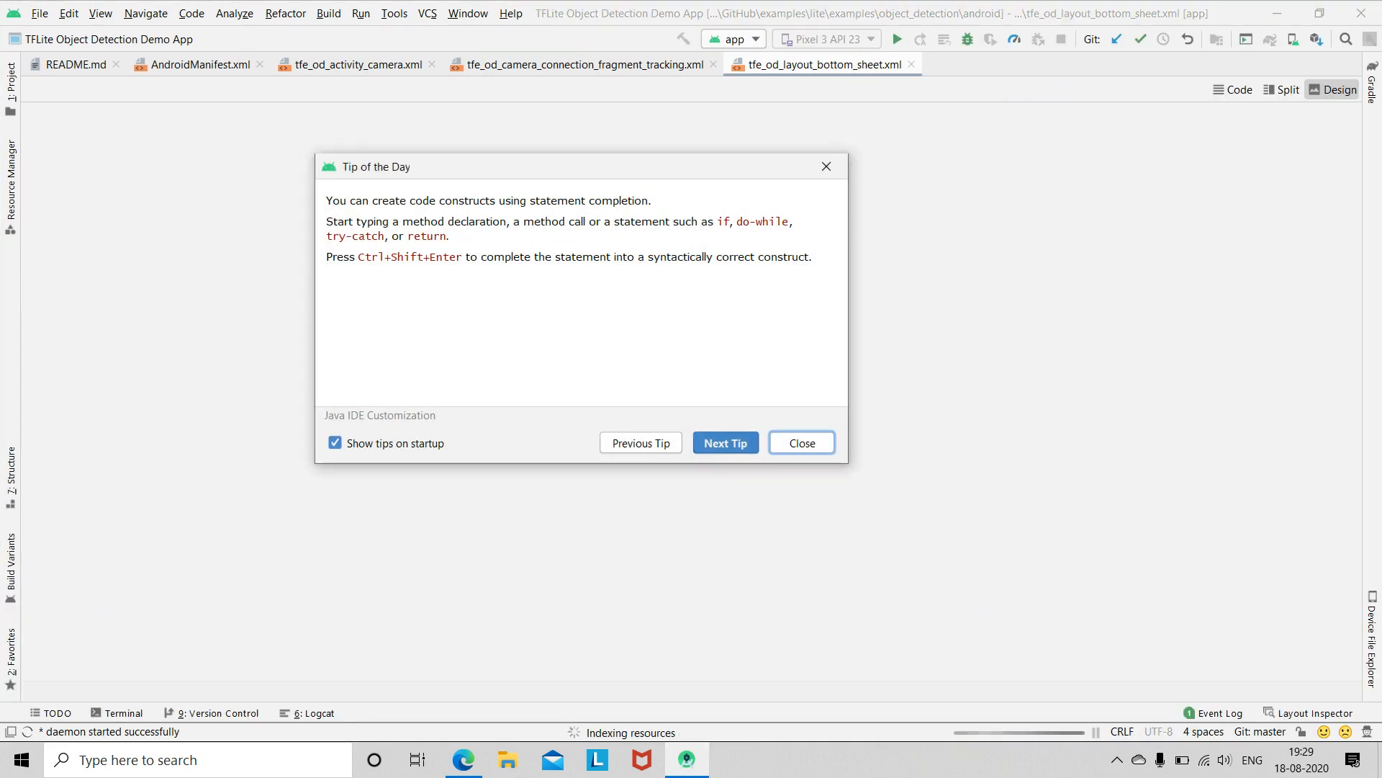
Dismiss Tip of the Day and open the object_detection/android project
click(800, 442)
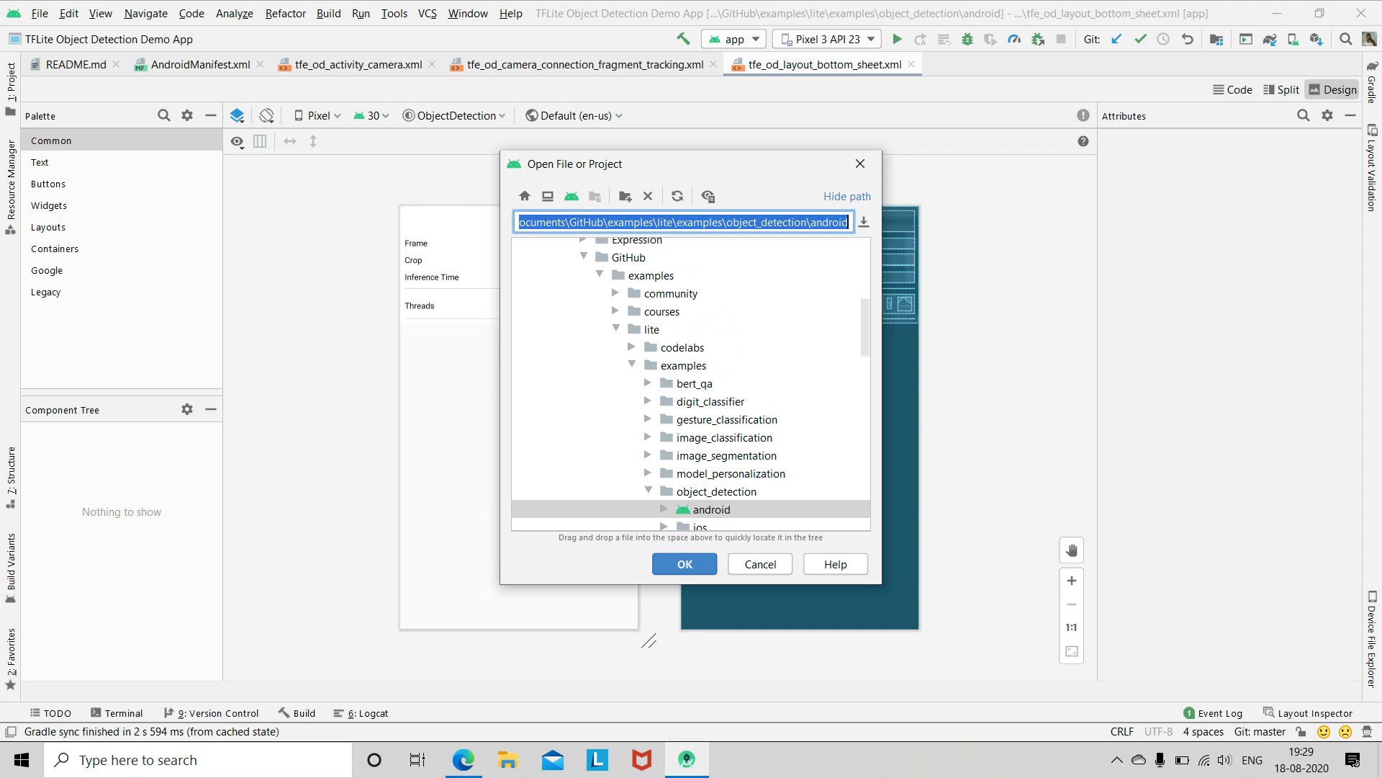
scroll(down, 3)
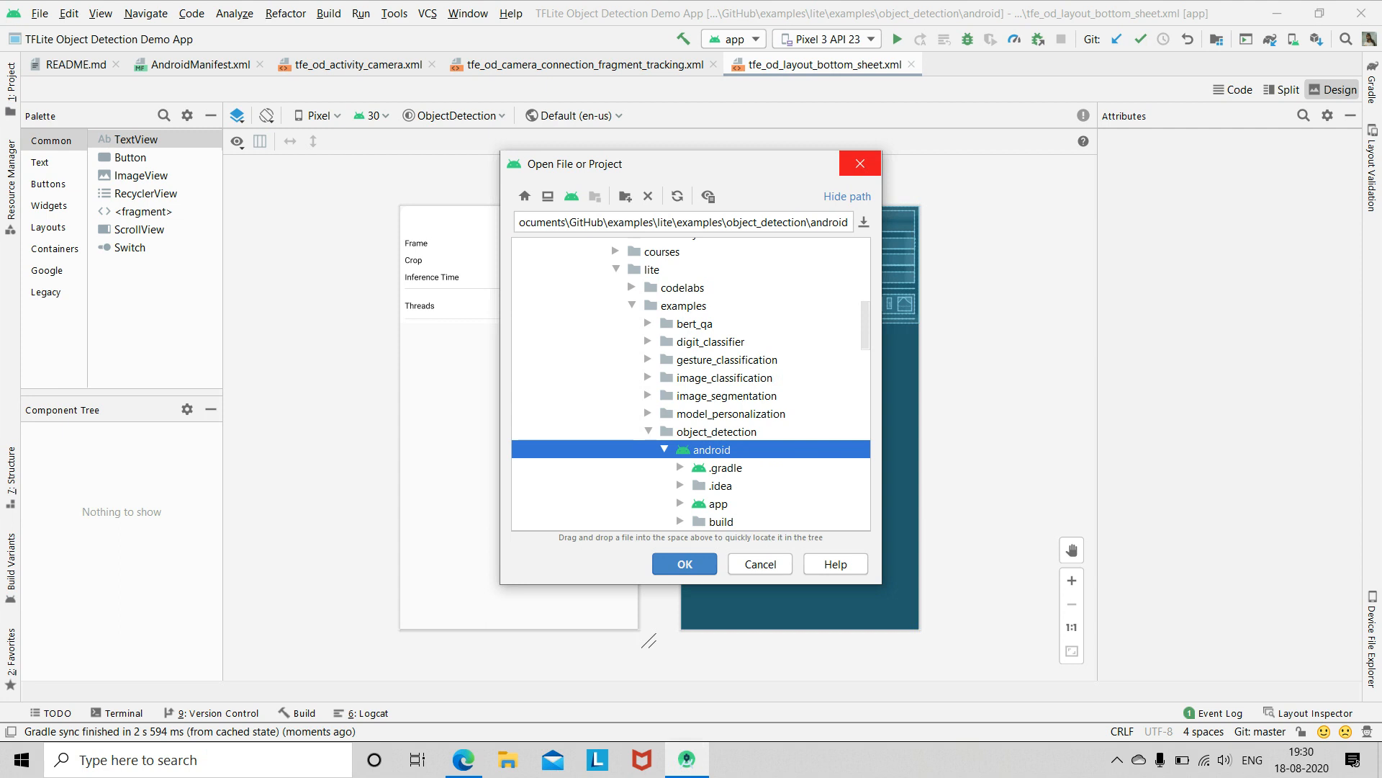
click(684, 563)
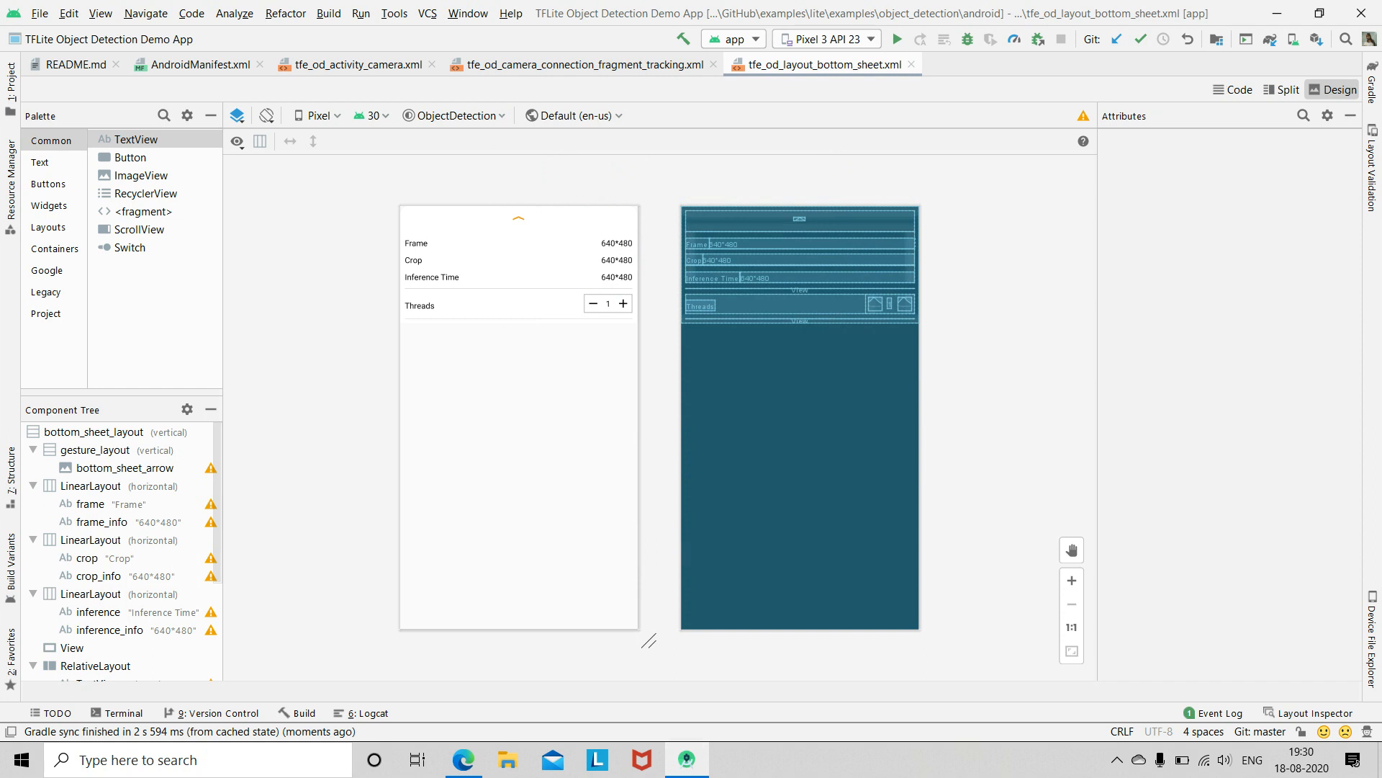
click(428, 13)
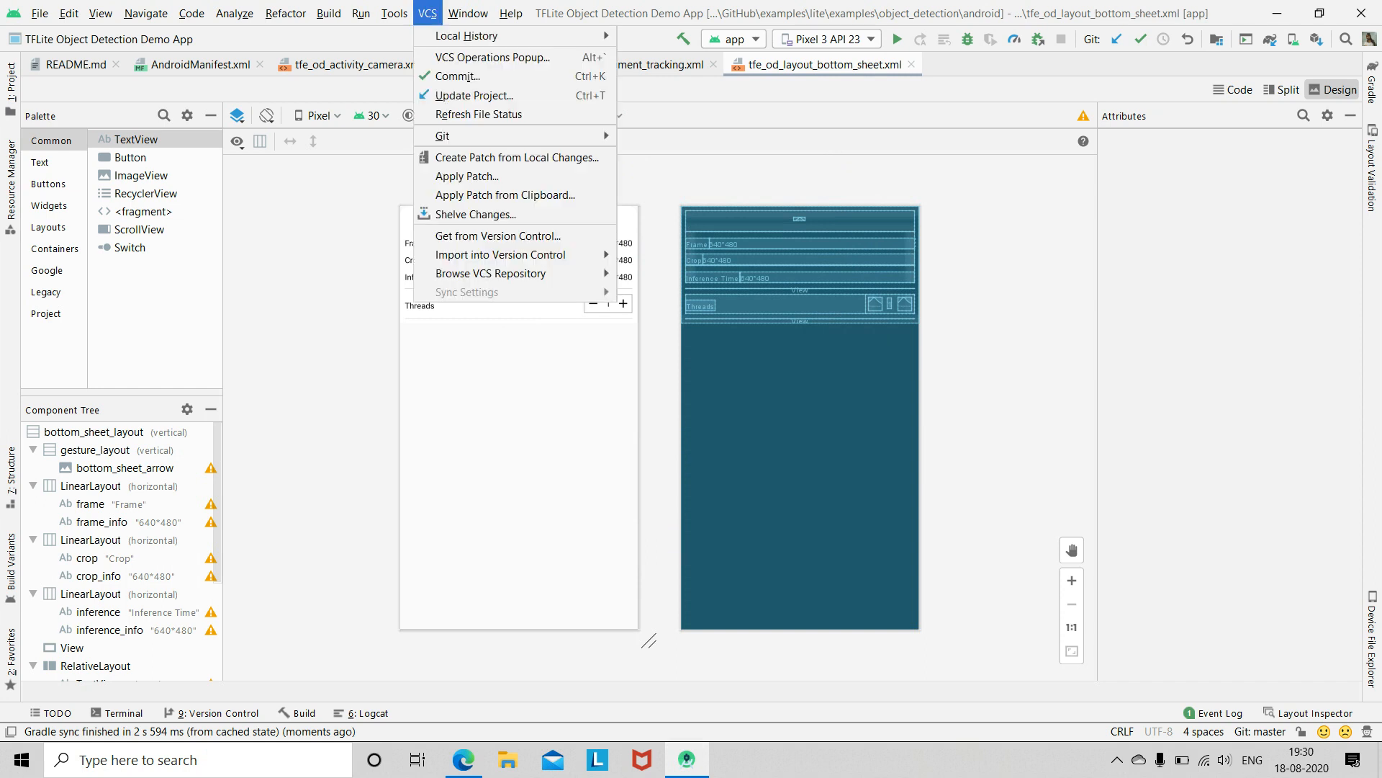
click(393, 12)
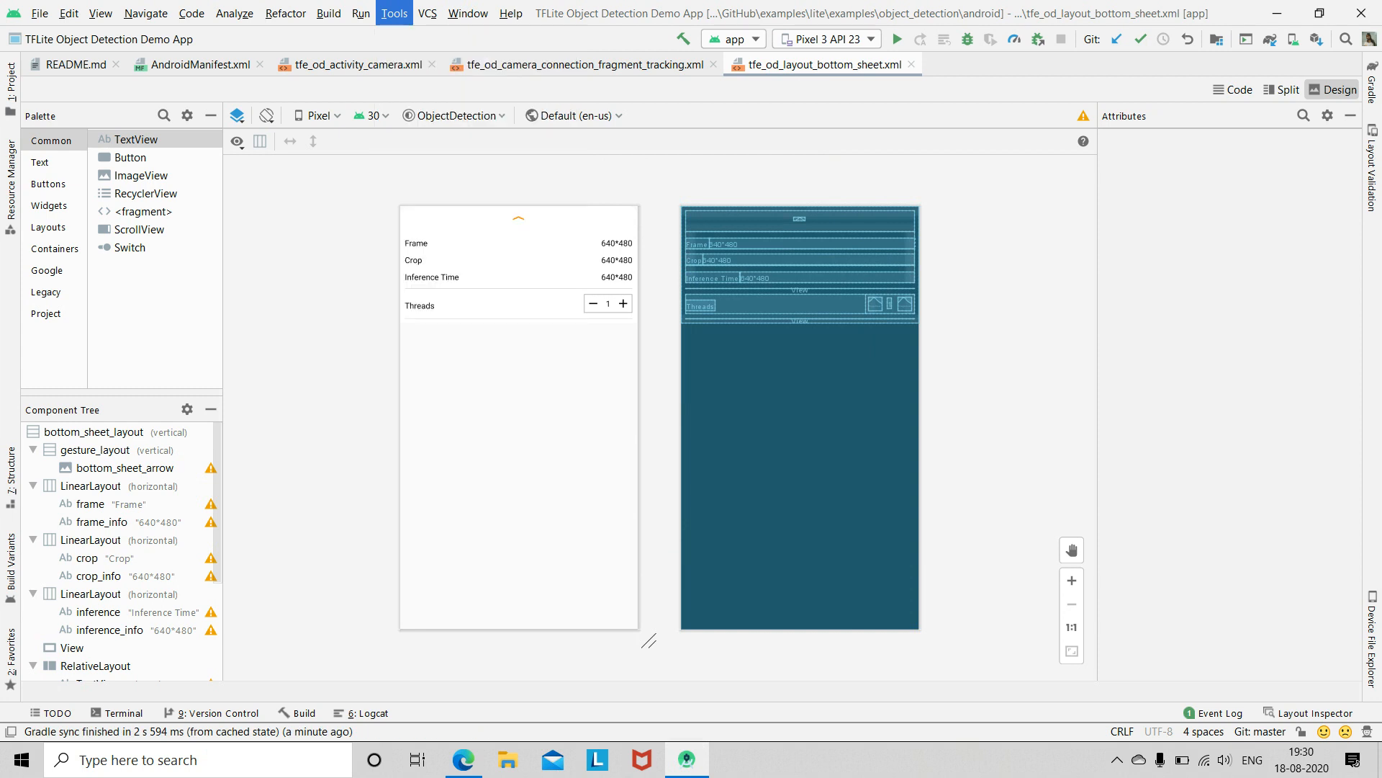
click(393, 13)
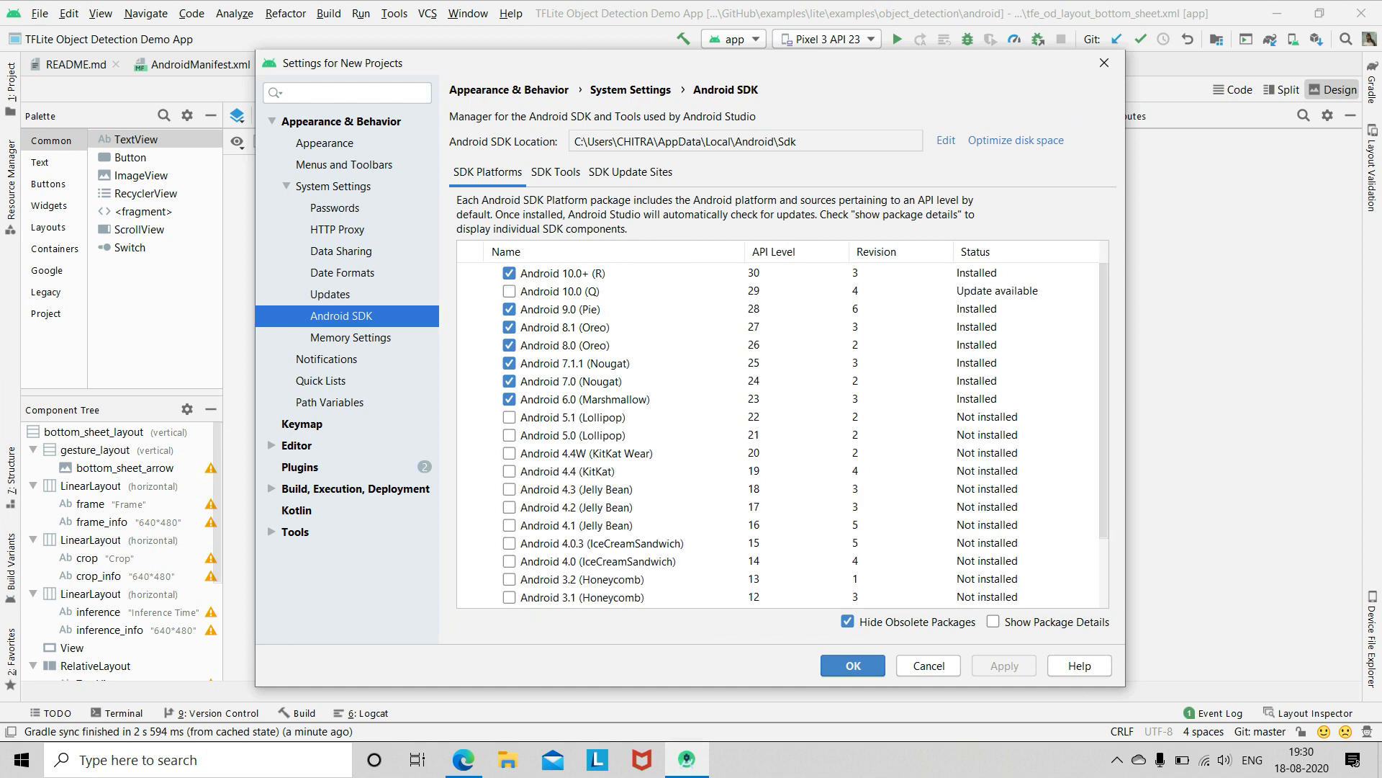
click(850, 664)
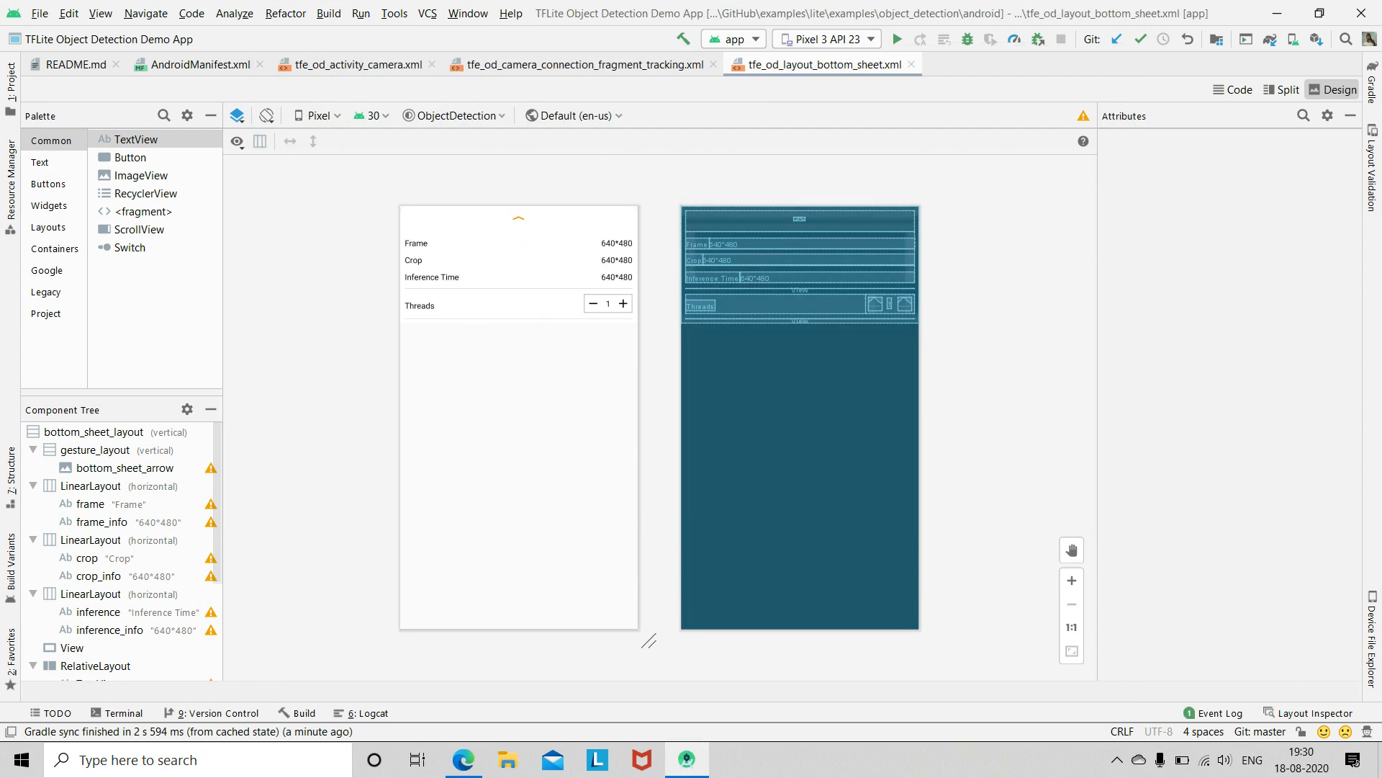
mouse_move(896, 38)
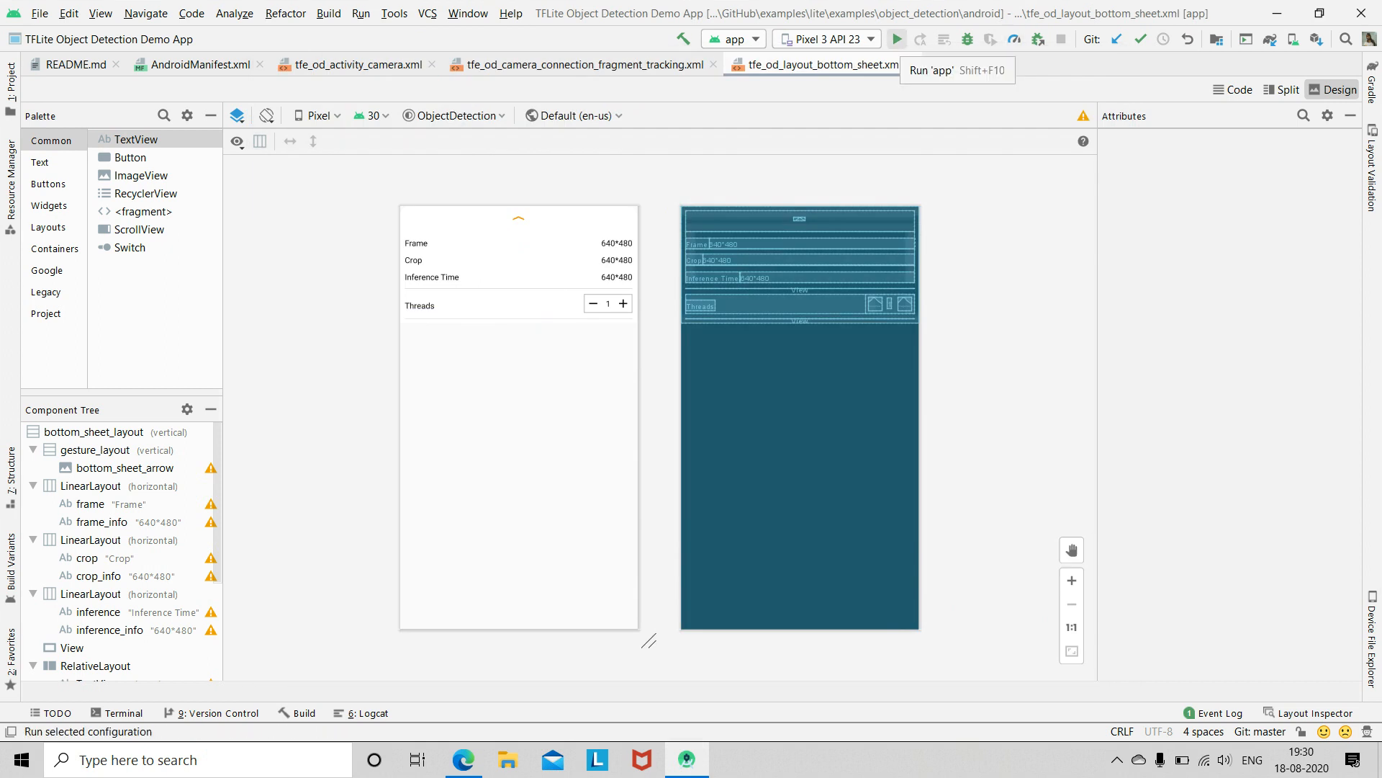
Run 'app' on the Pixel 3 API 23 emulator and focus the emulator window
click(896, 39)
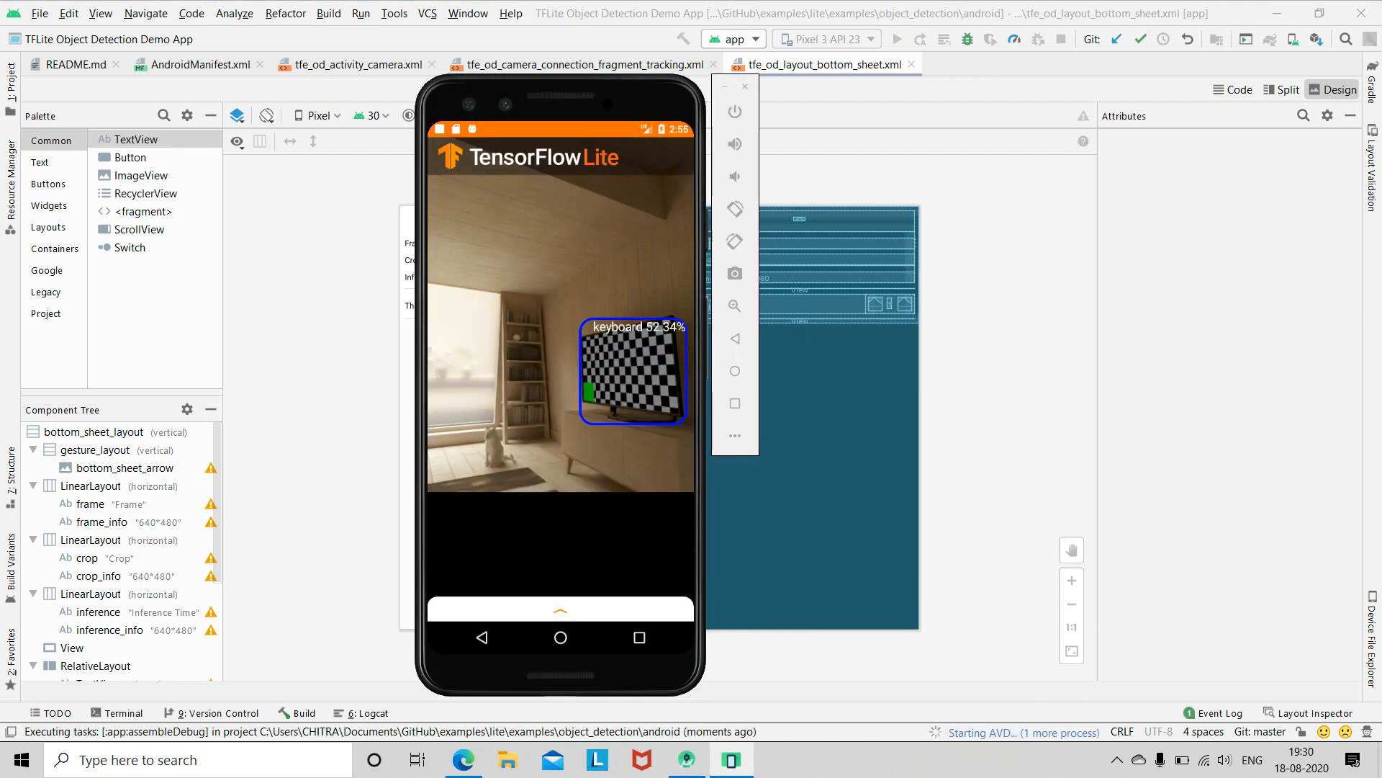
click(735, 274)
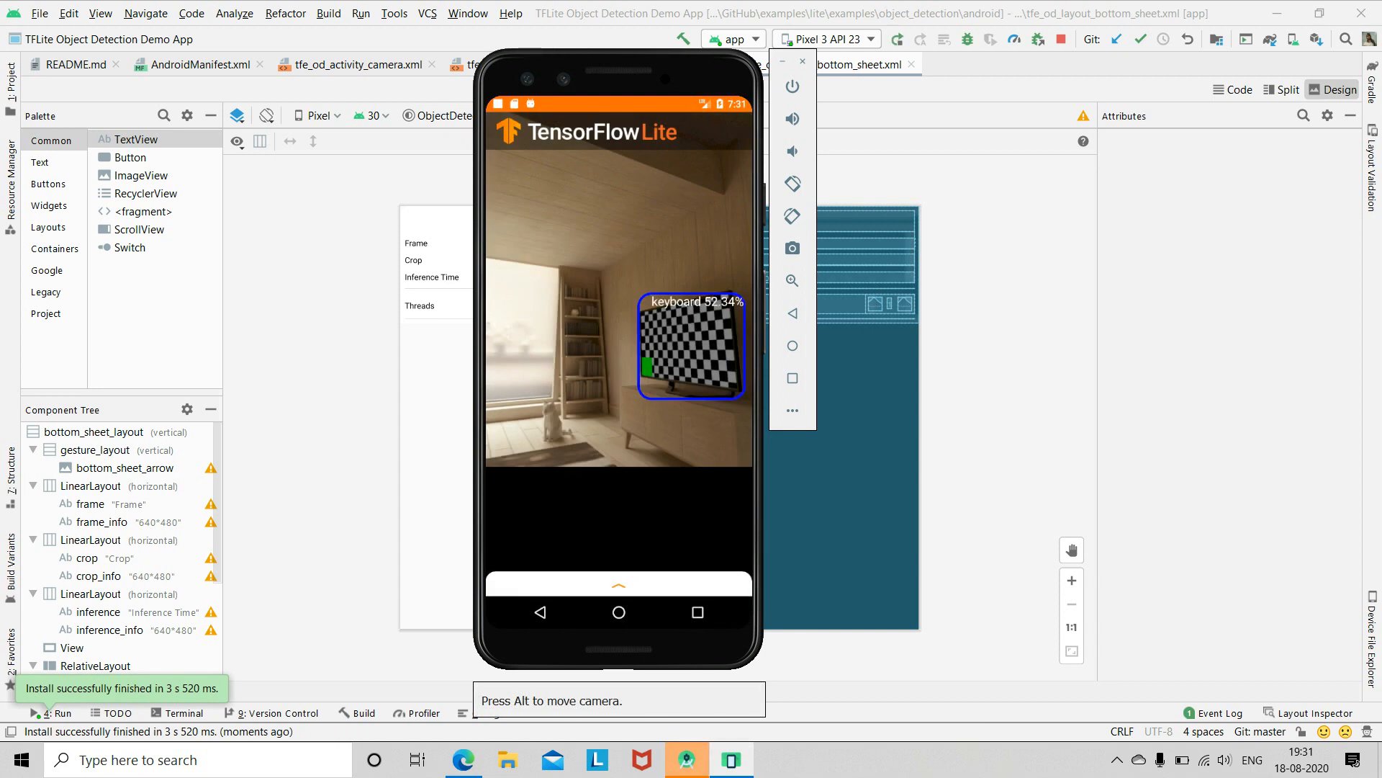
Turn the virtual camera toward the chair, then show the target device list
drag(577, 232, 658, 490)
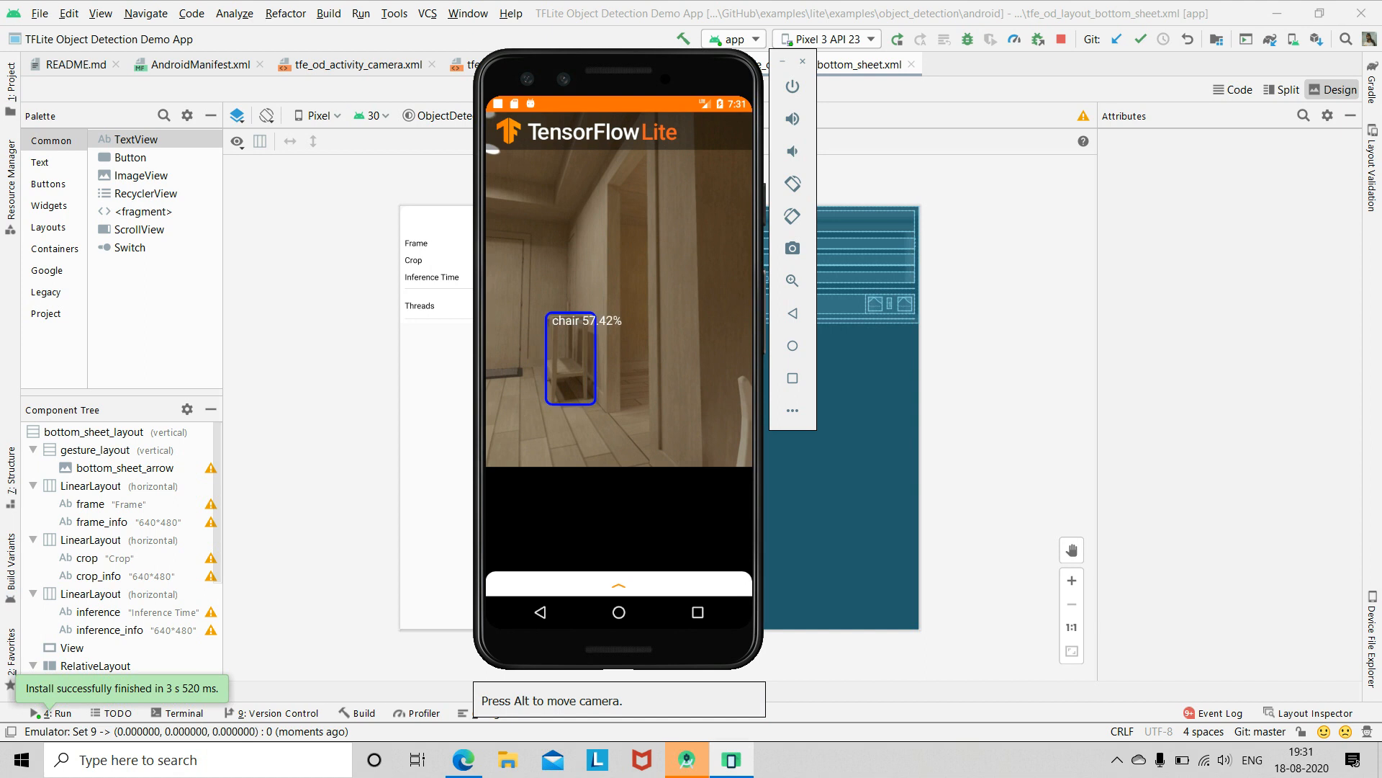
mouse_move(802, 61)
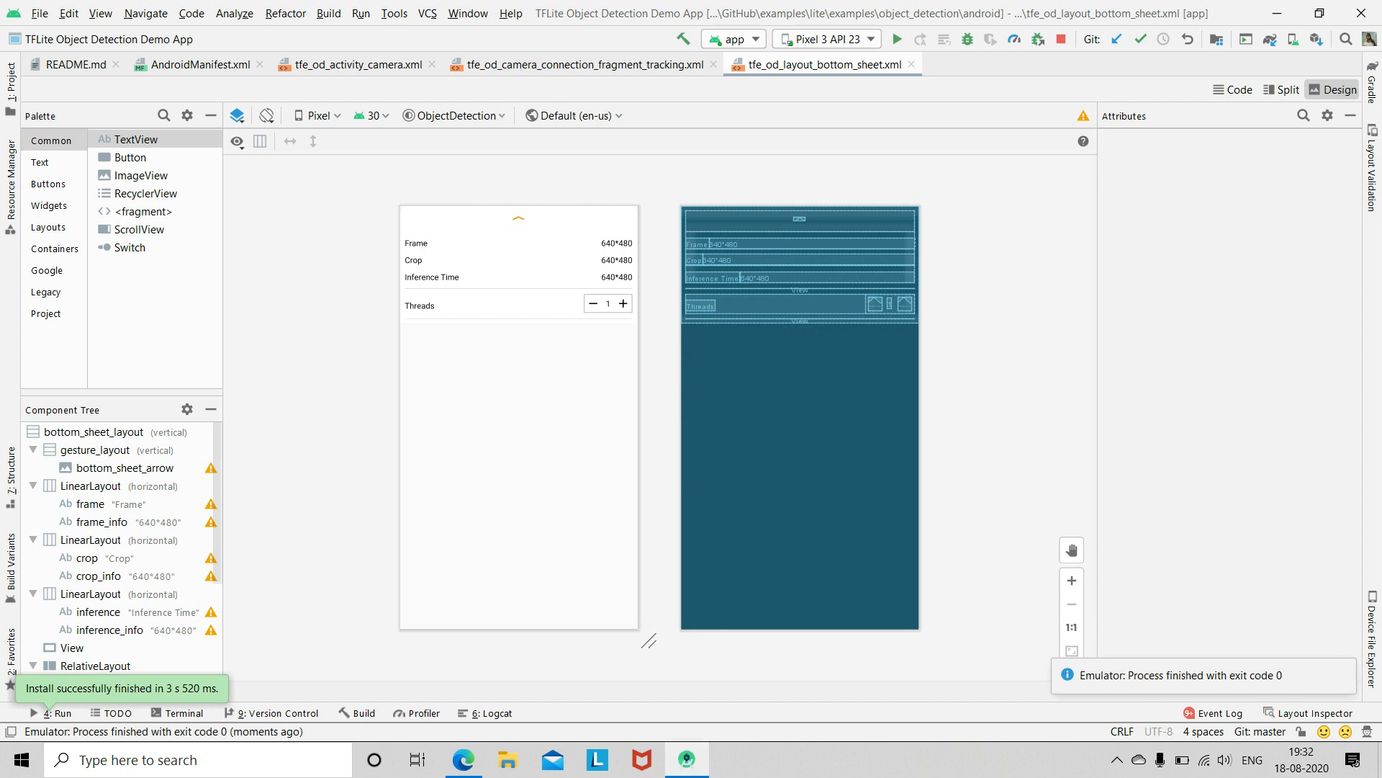
click(869, 39)
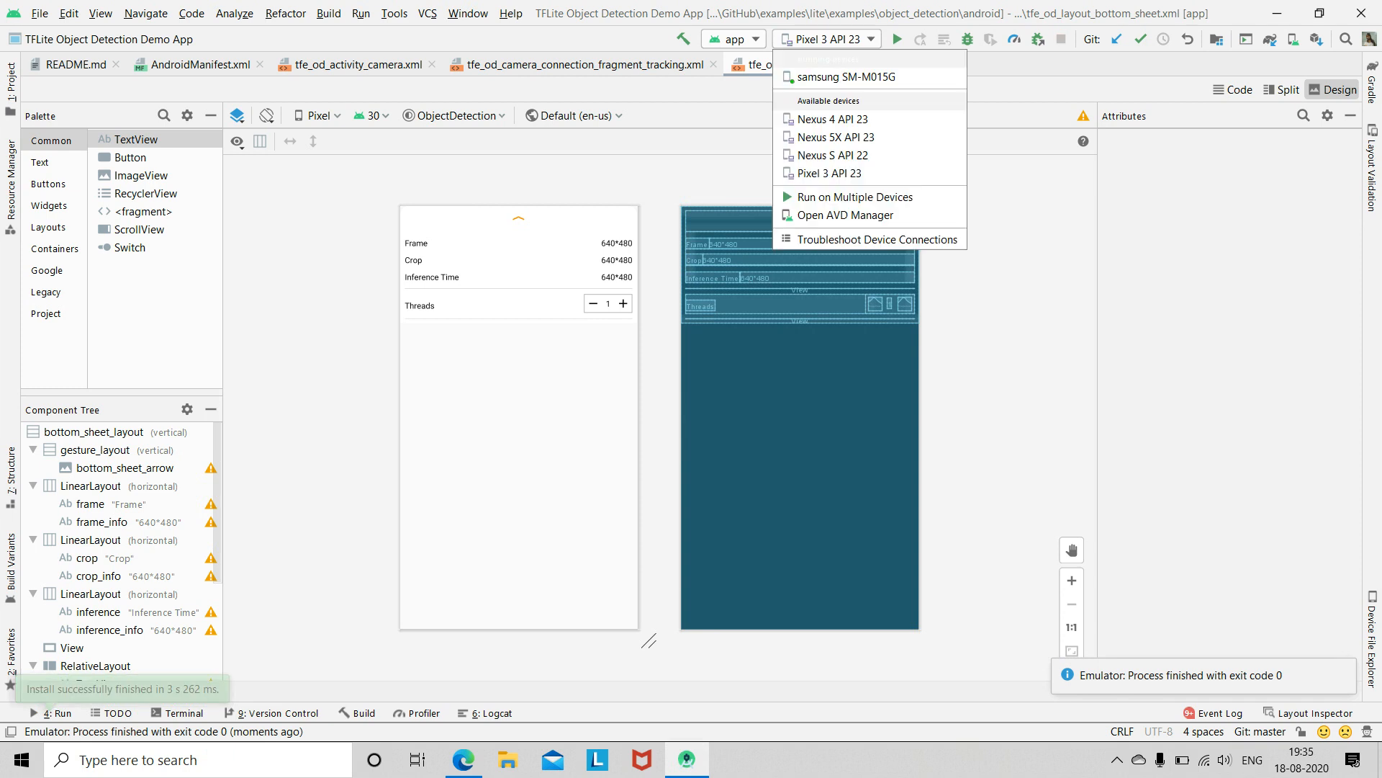